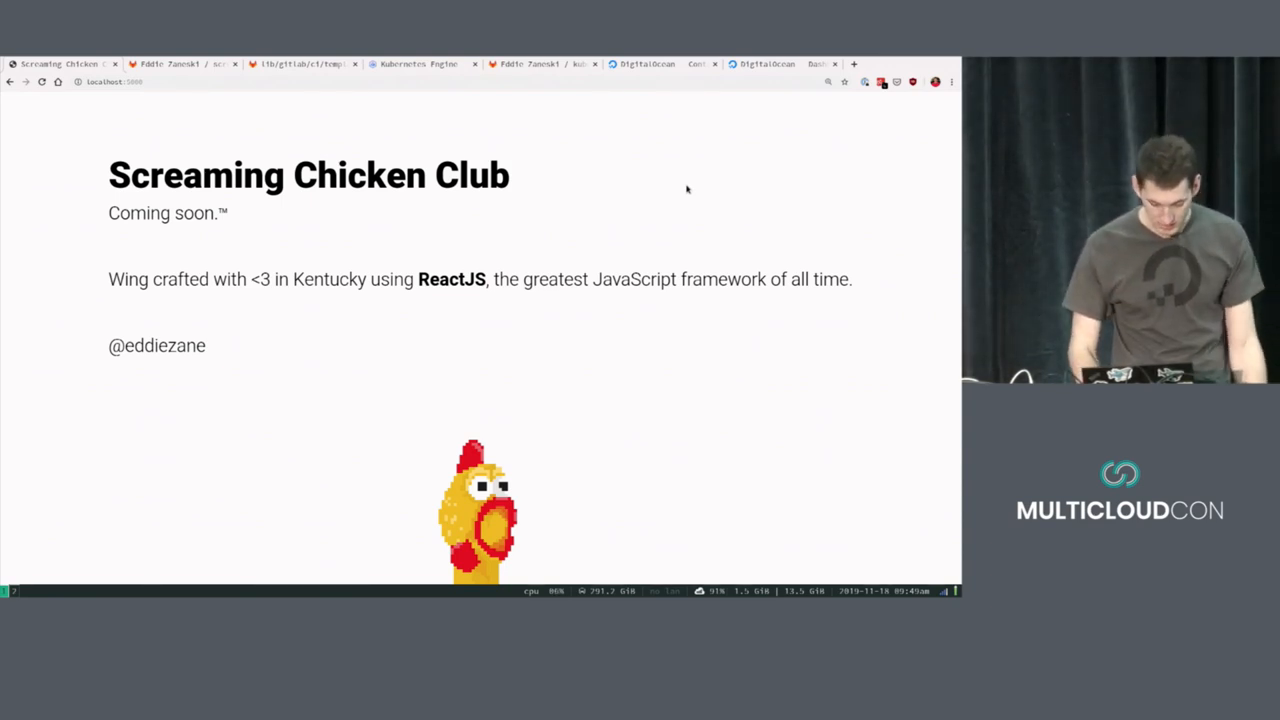
Bring up the screamingchickenclub GitLab project overview tab.
click(180, 64)
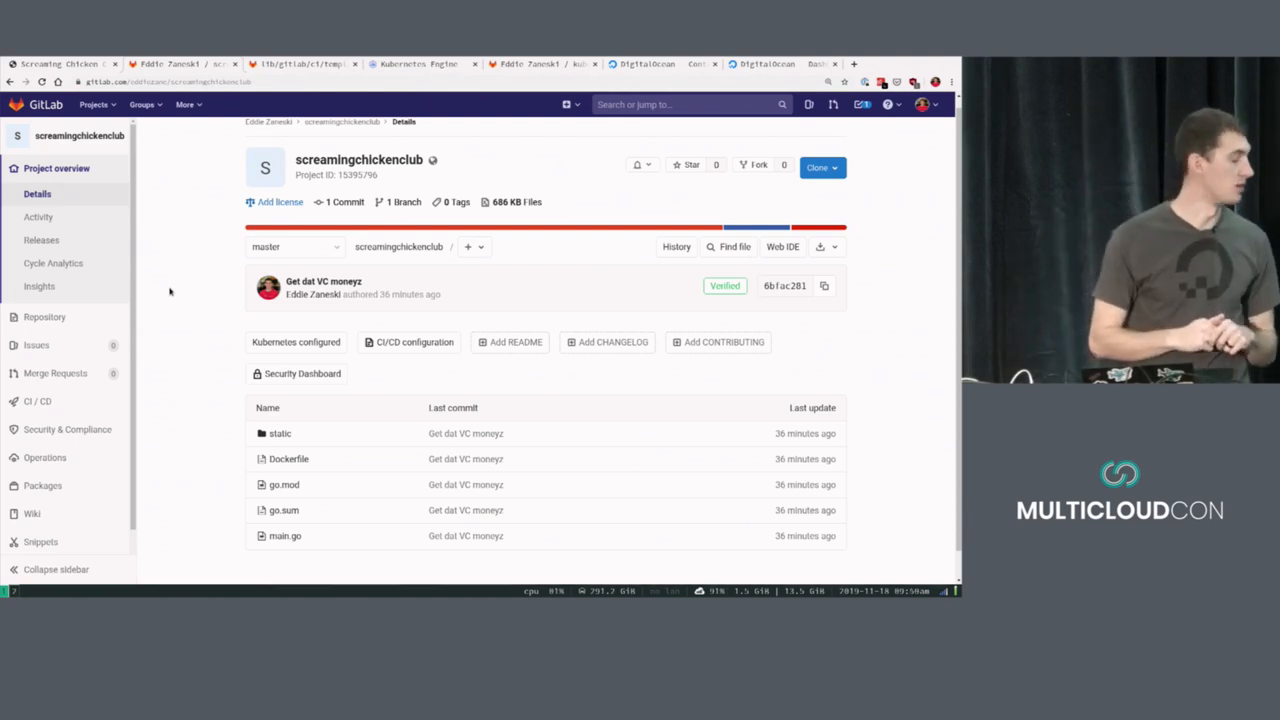
click(44, 316)
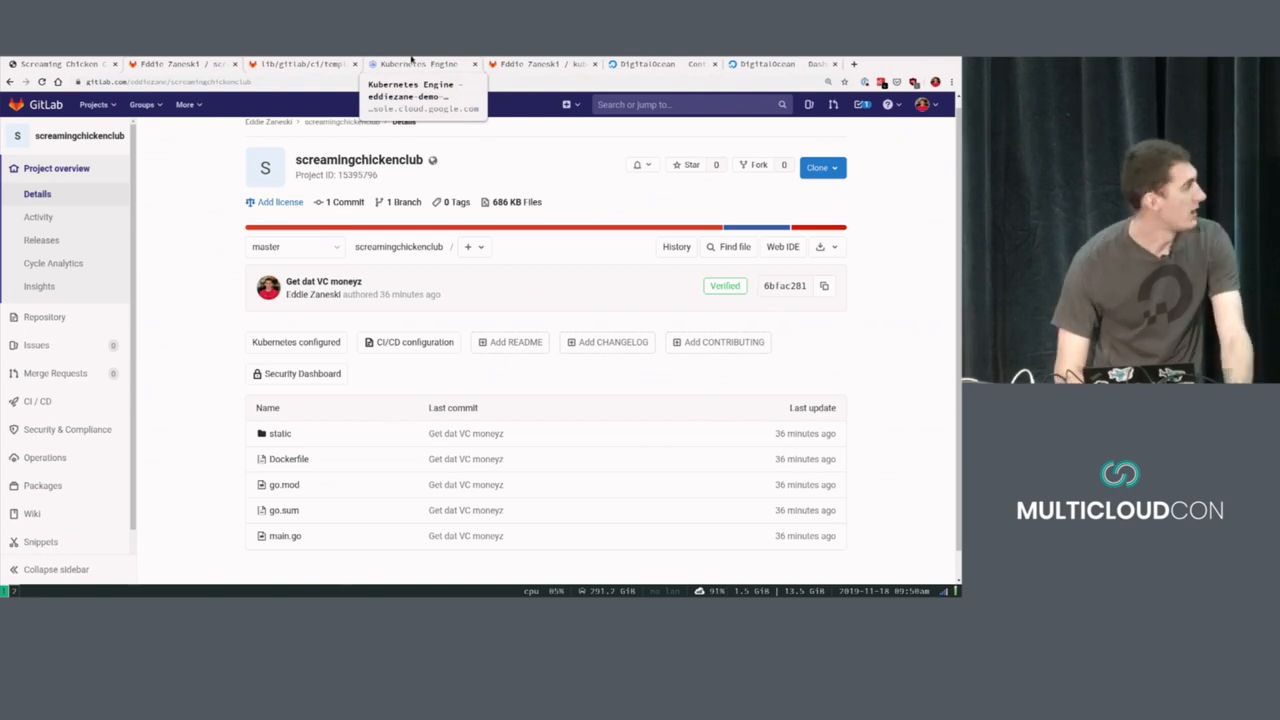
click(418, 62)
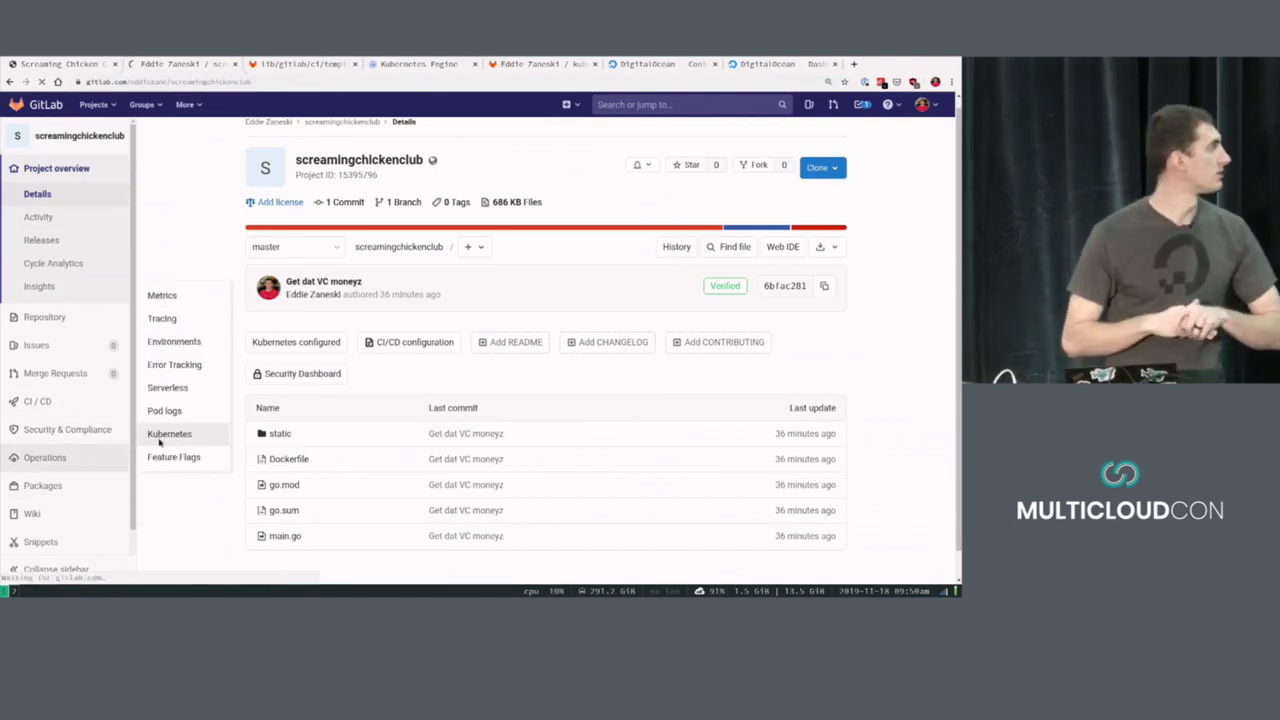
click(168, 432)
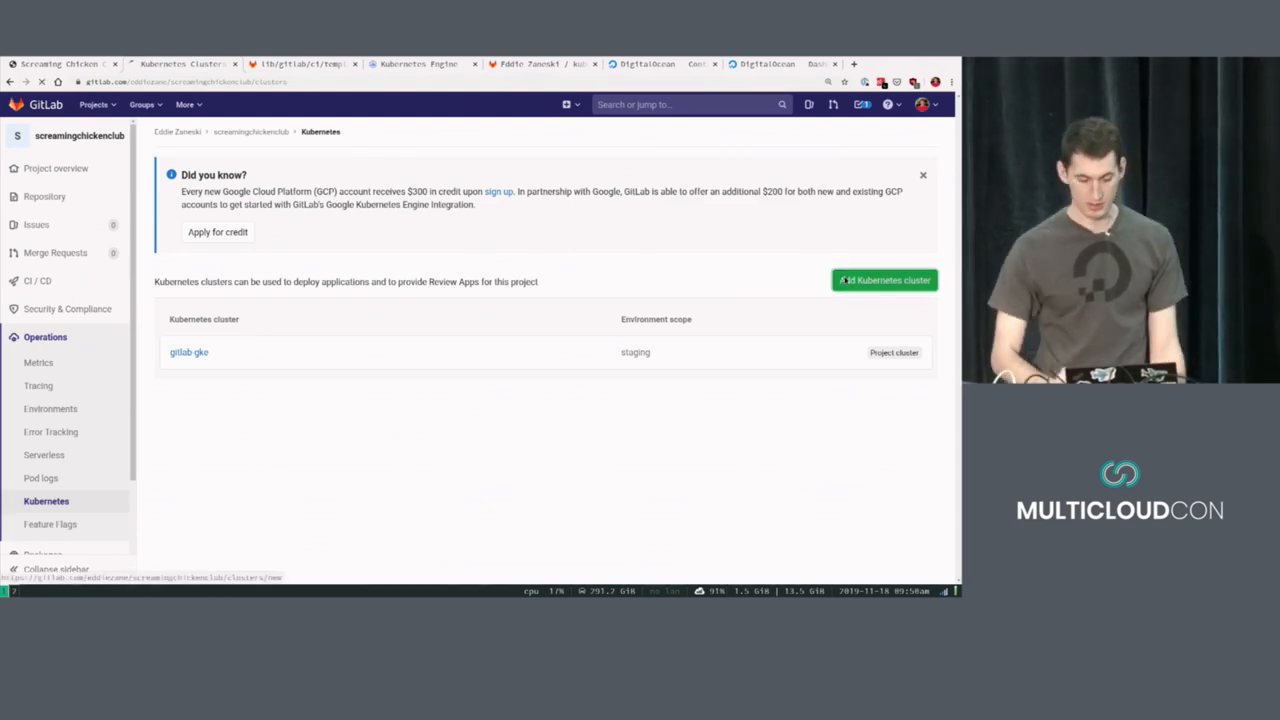
click(884, 280)
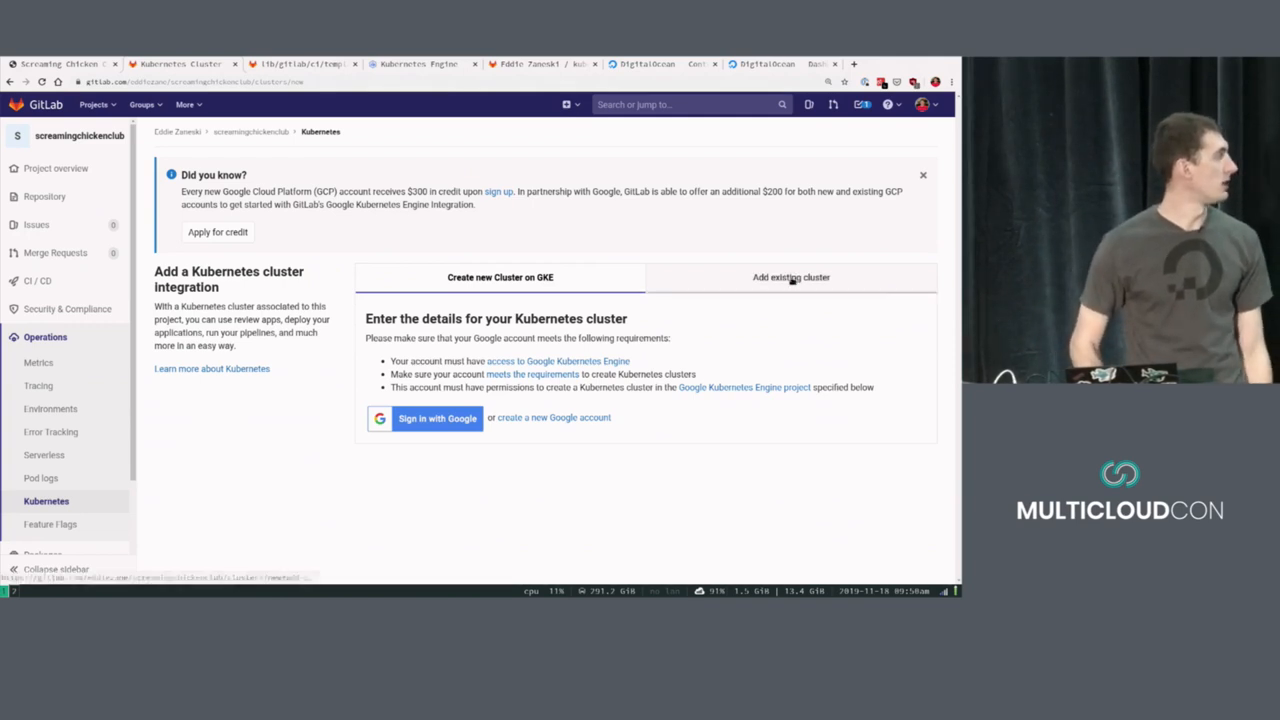
click(790, 276)
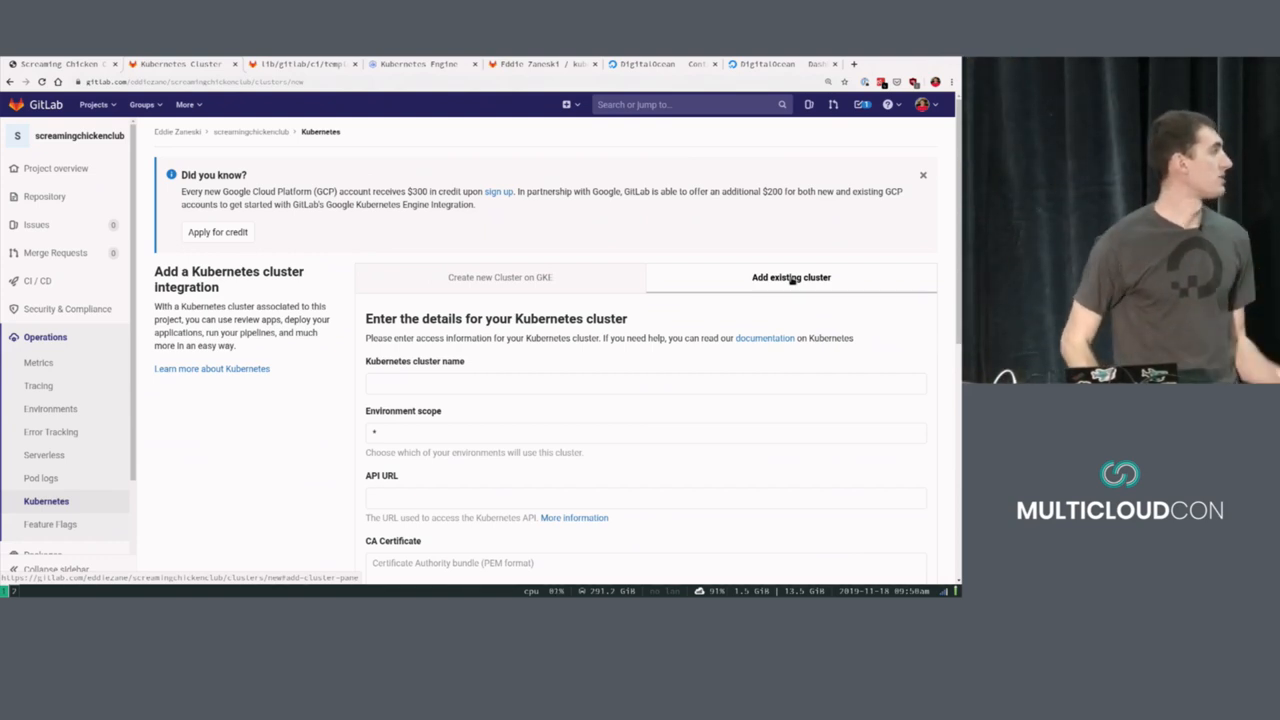
scroll(down, 3)
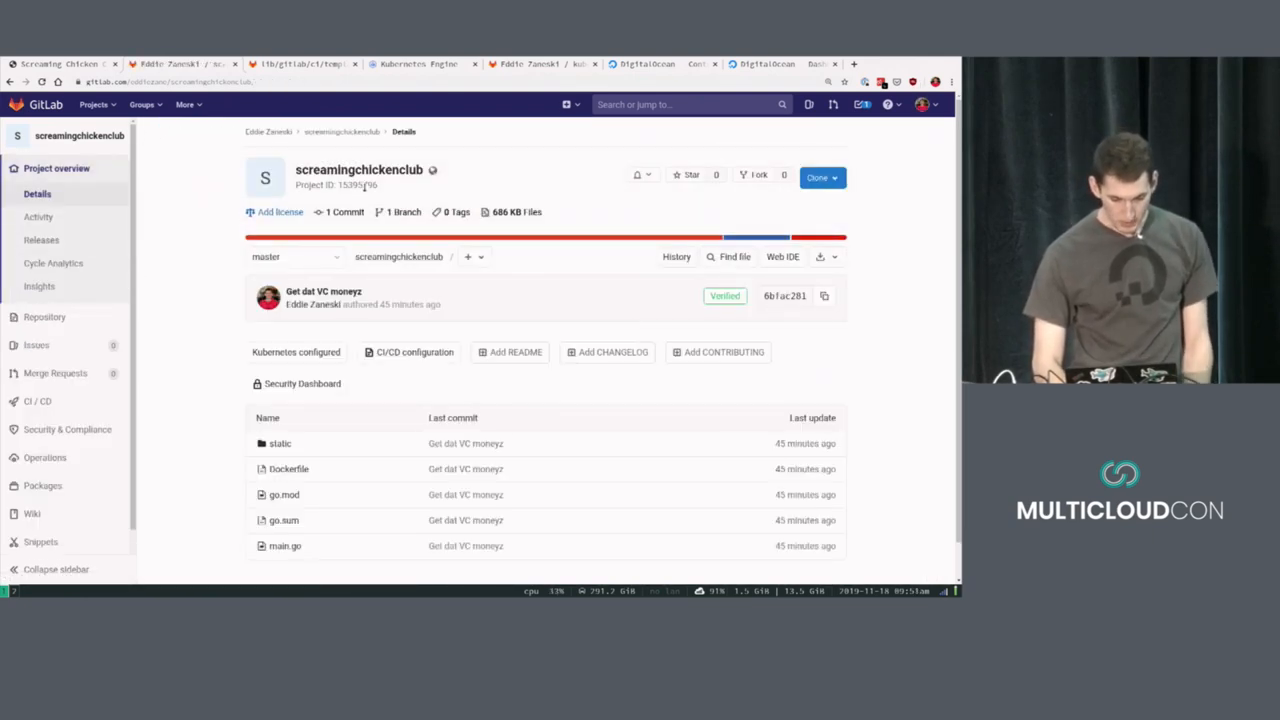
List kube contexts with kx and begin the kubectl gitlab bootstrap command.
double_click(356, 184)
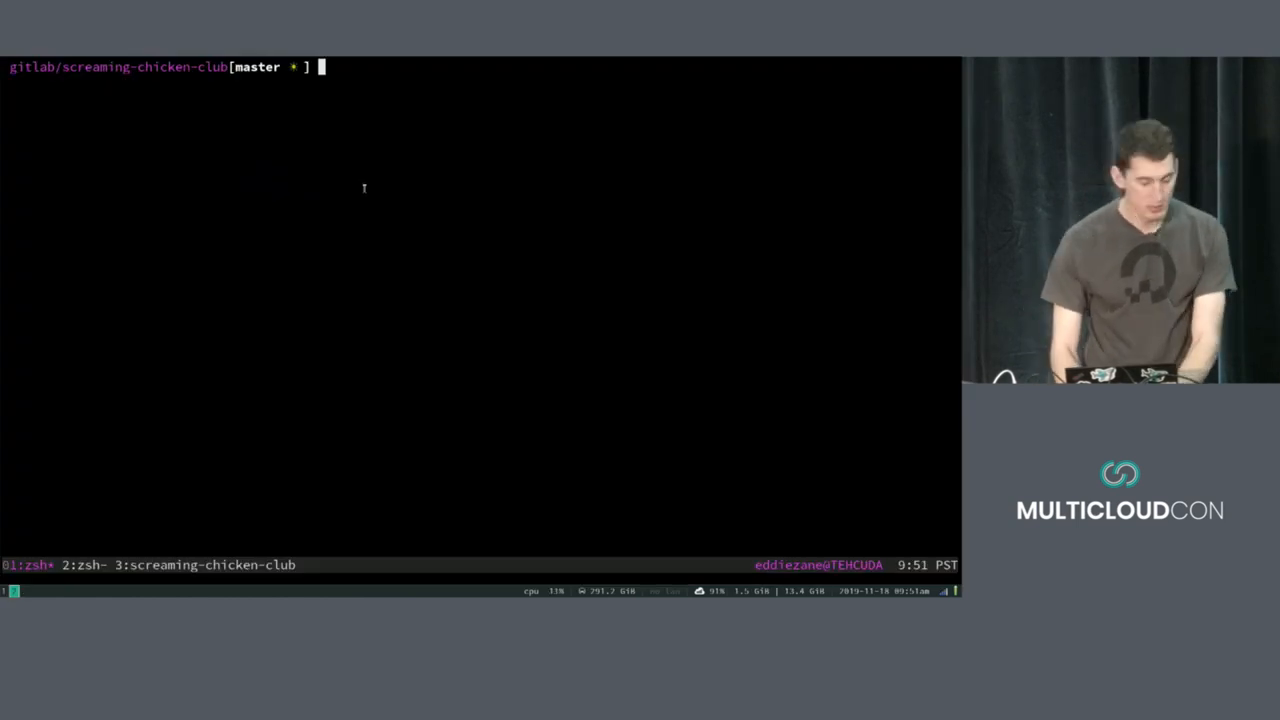
text(kx)
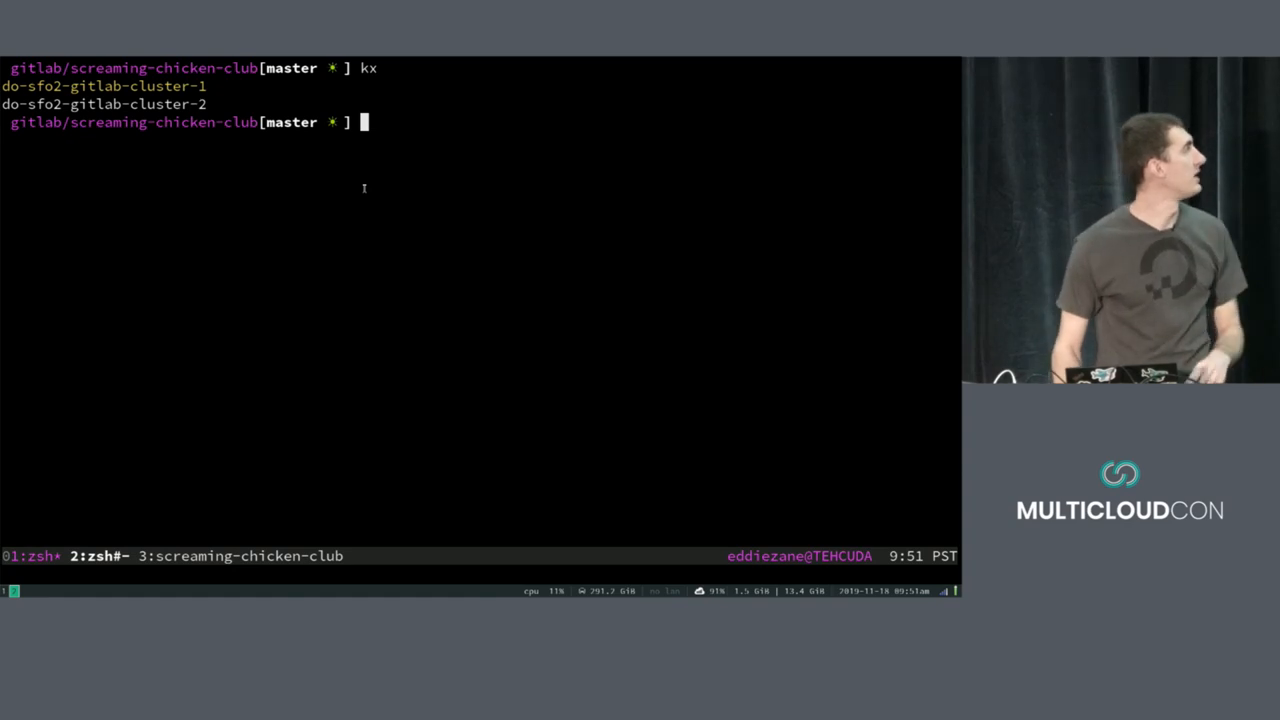
text(kubectl gitlab)
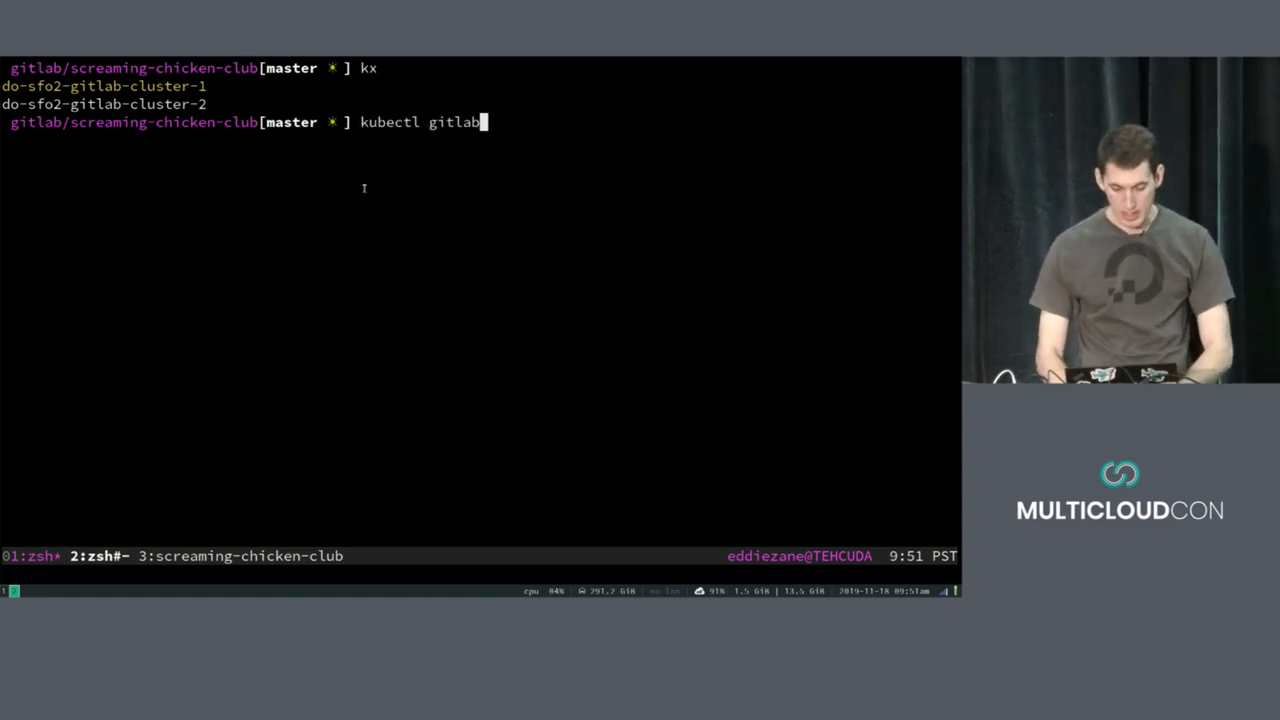
text(-boots)
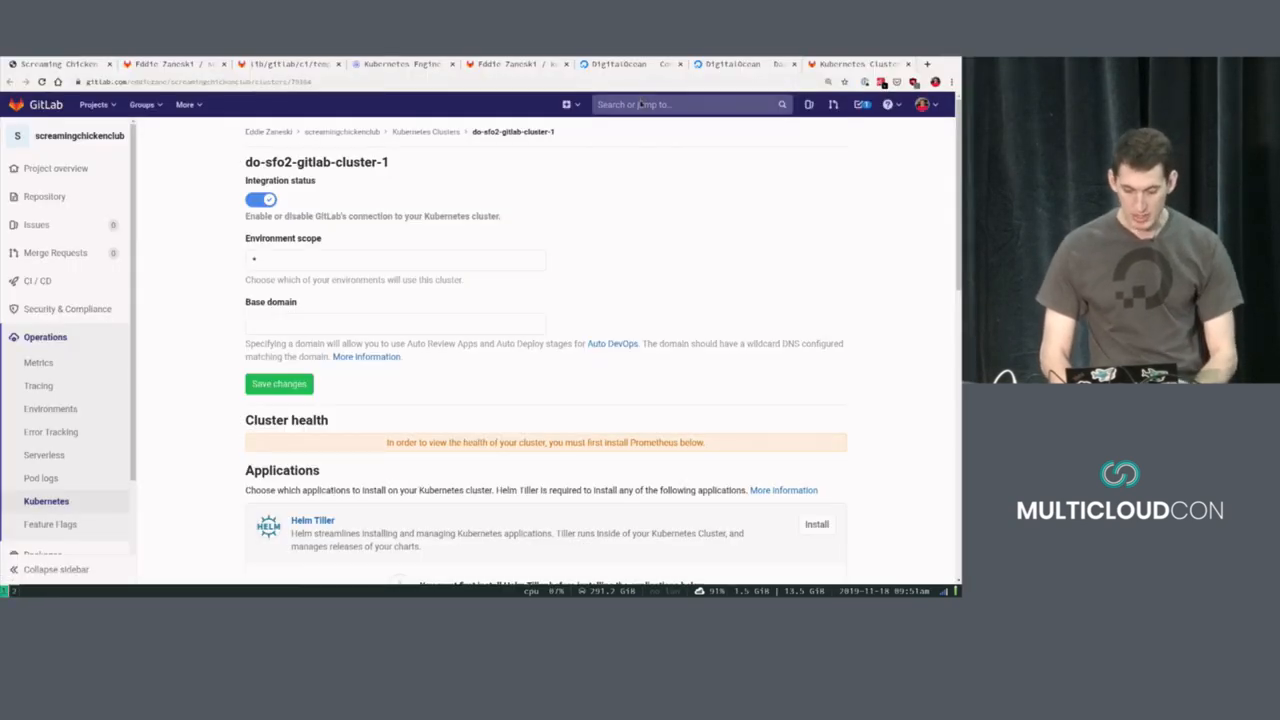
Install Helm Tiller on cluster do-sfo2-gitlab-cluster-1.
scroll(down, 3)
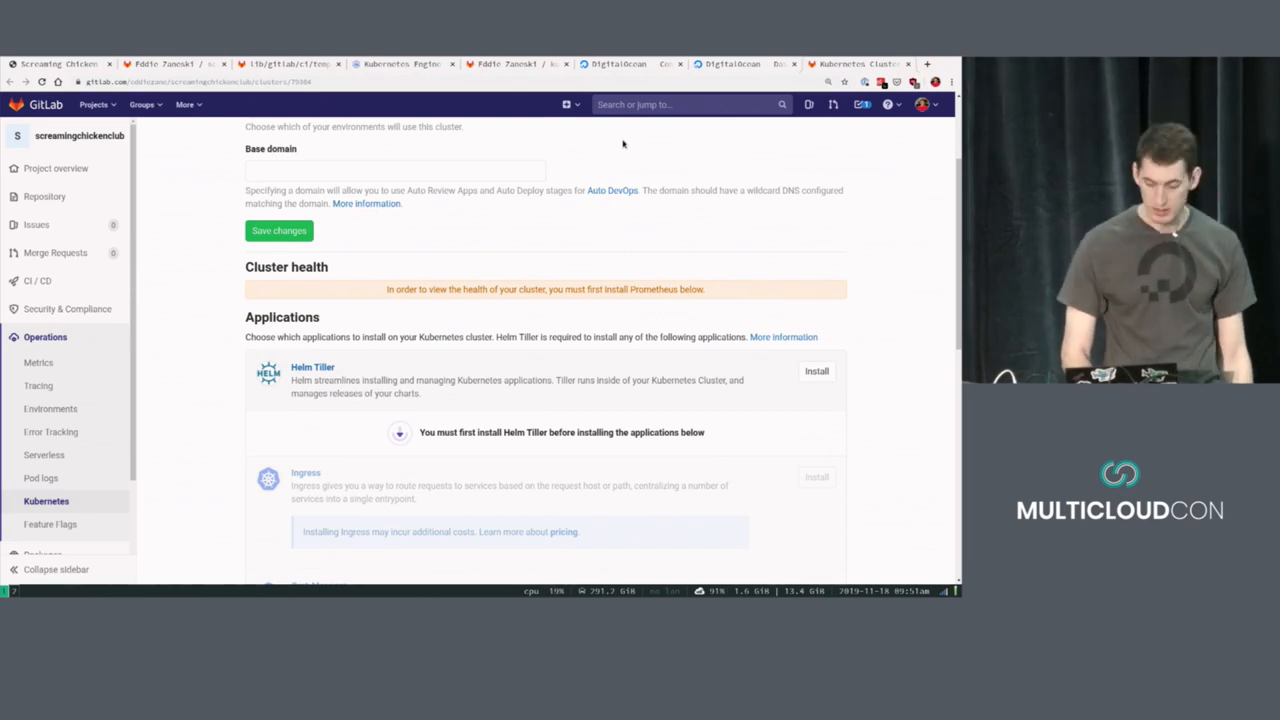
scroll(down, 3)
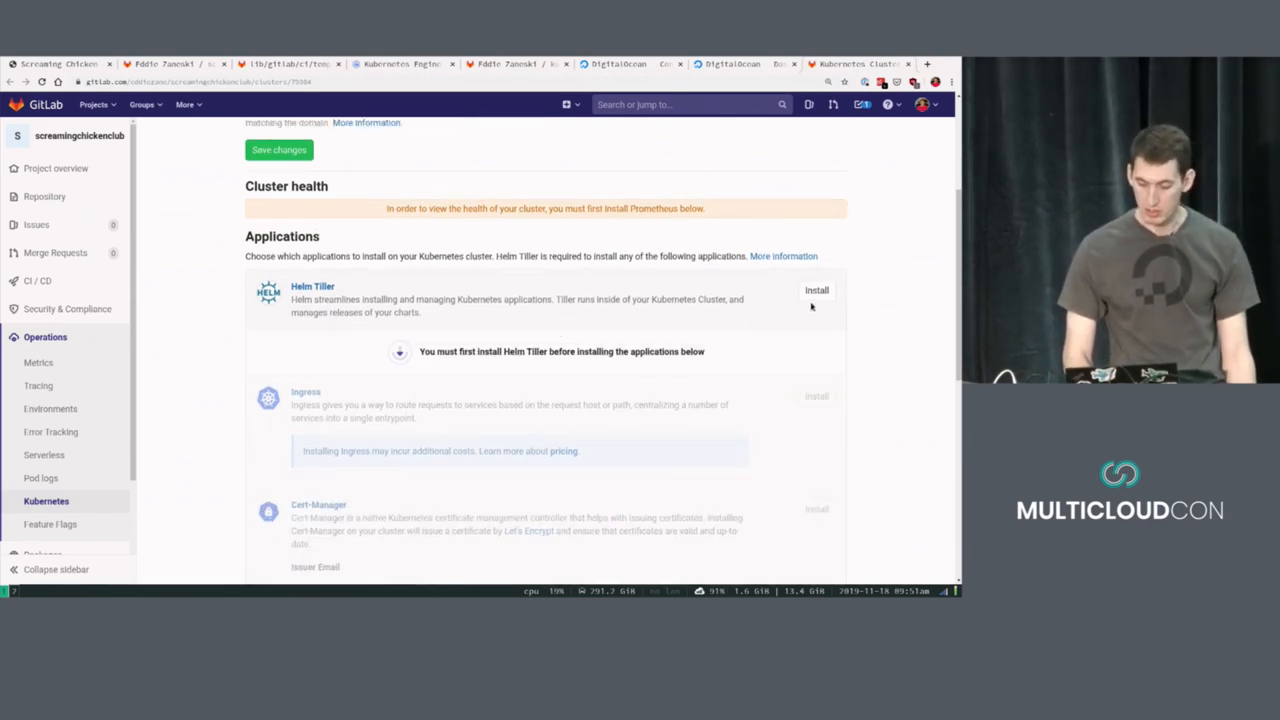
click(816, 290)
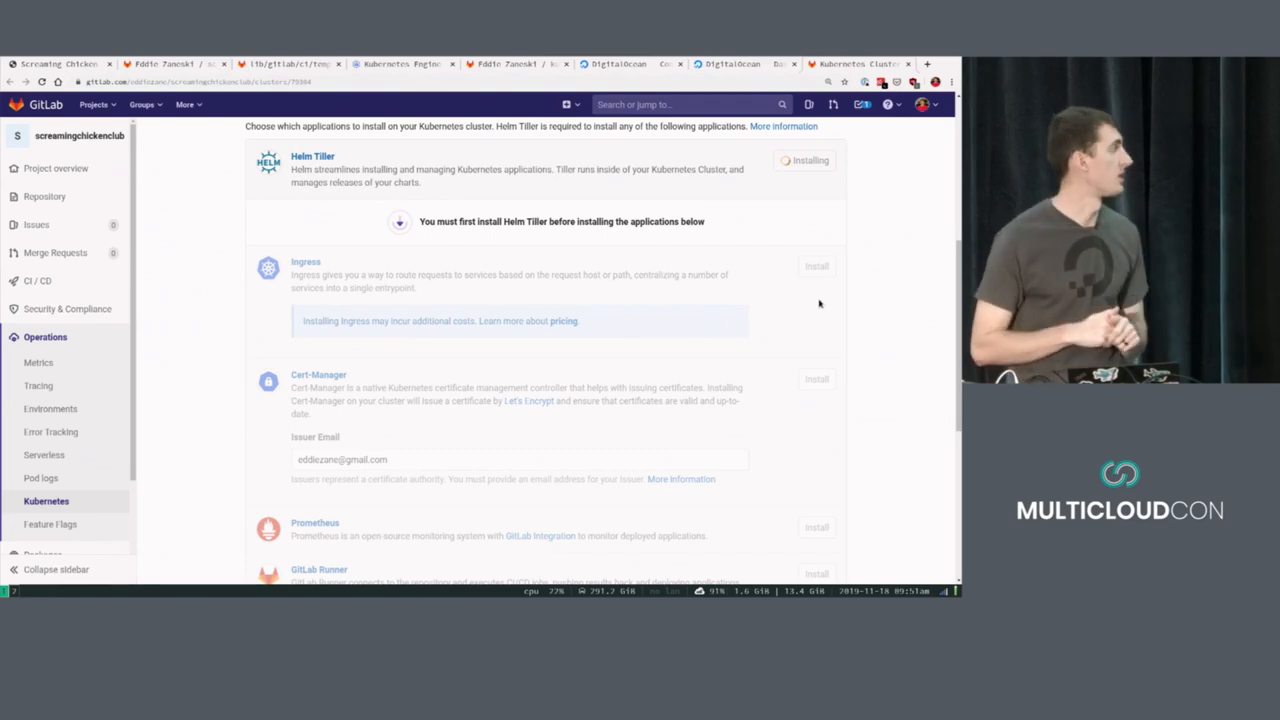
Save the cluster base domain as production.screamingchicken.club.
scroll(up, 3)
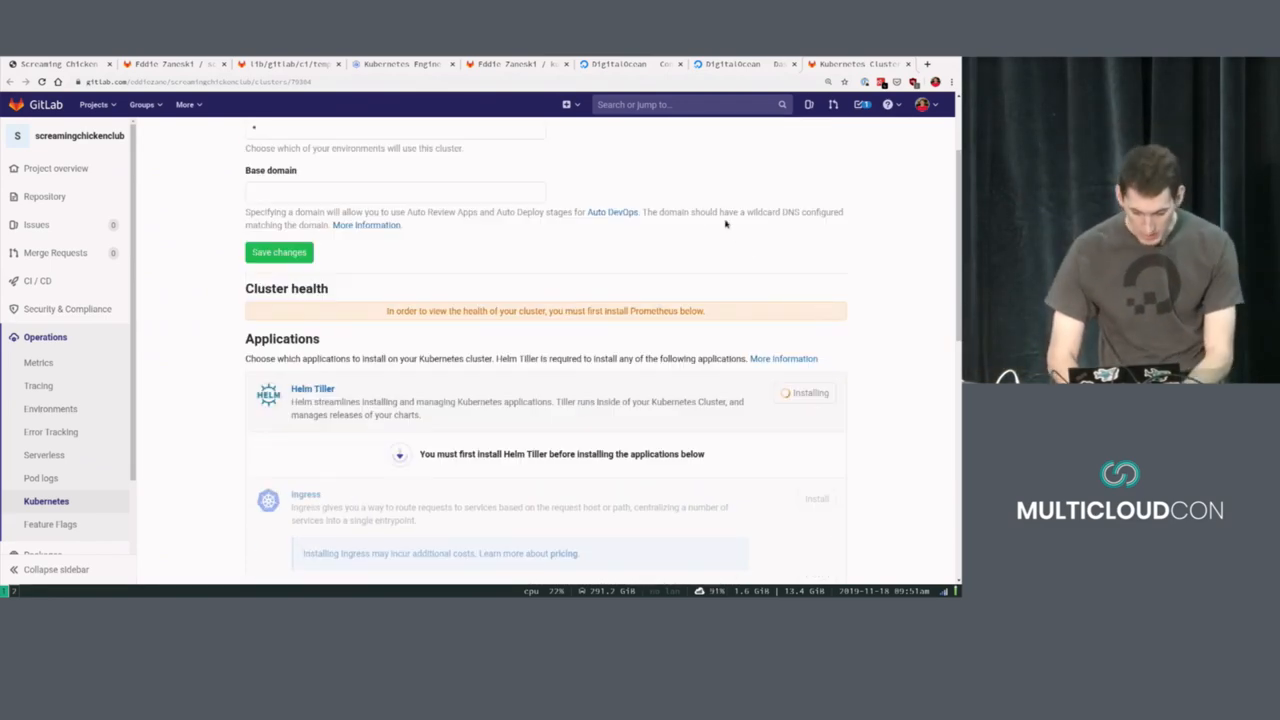
scroll(up, 3)
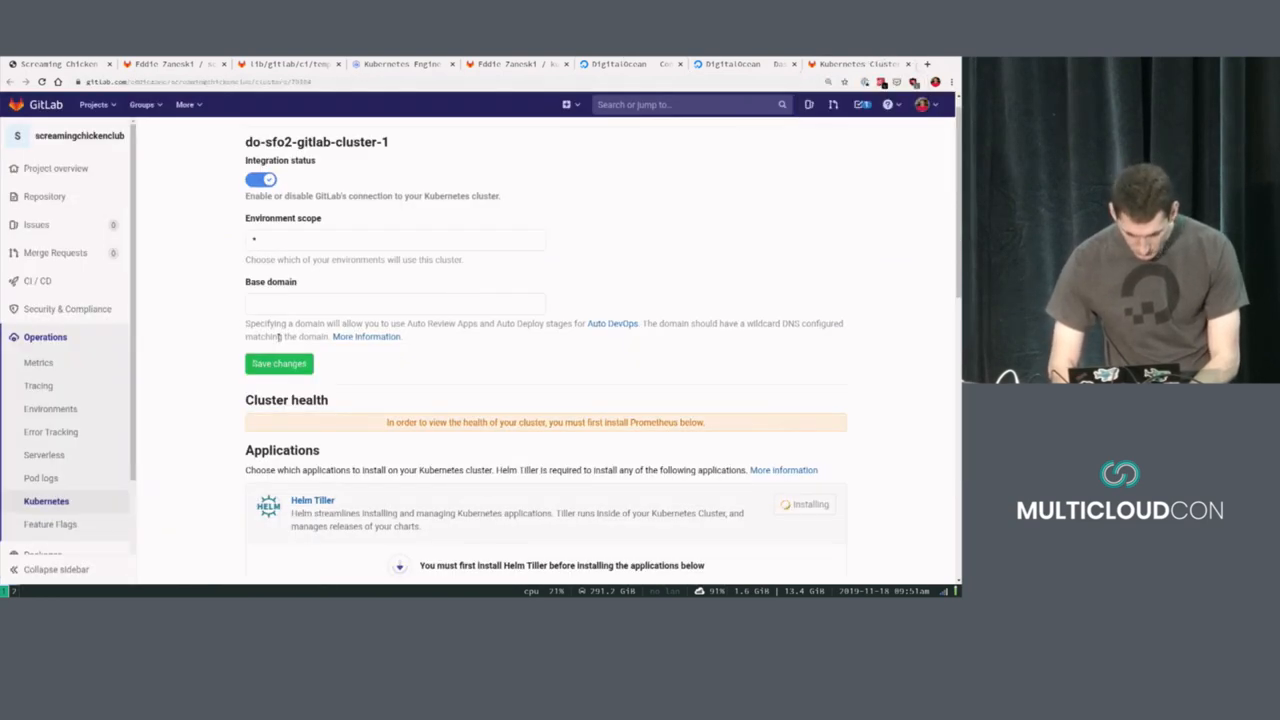
text(production.screamingchicken.club)
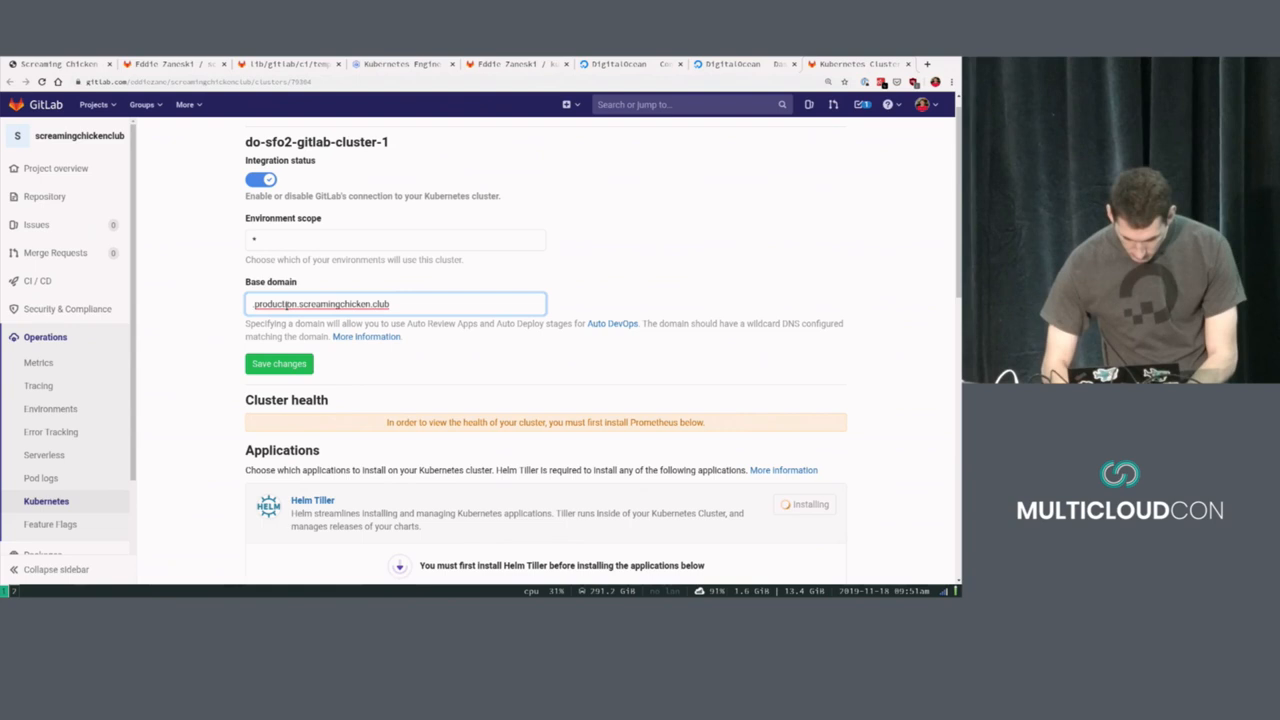
click(278, 364)
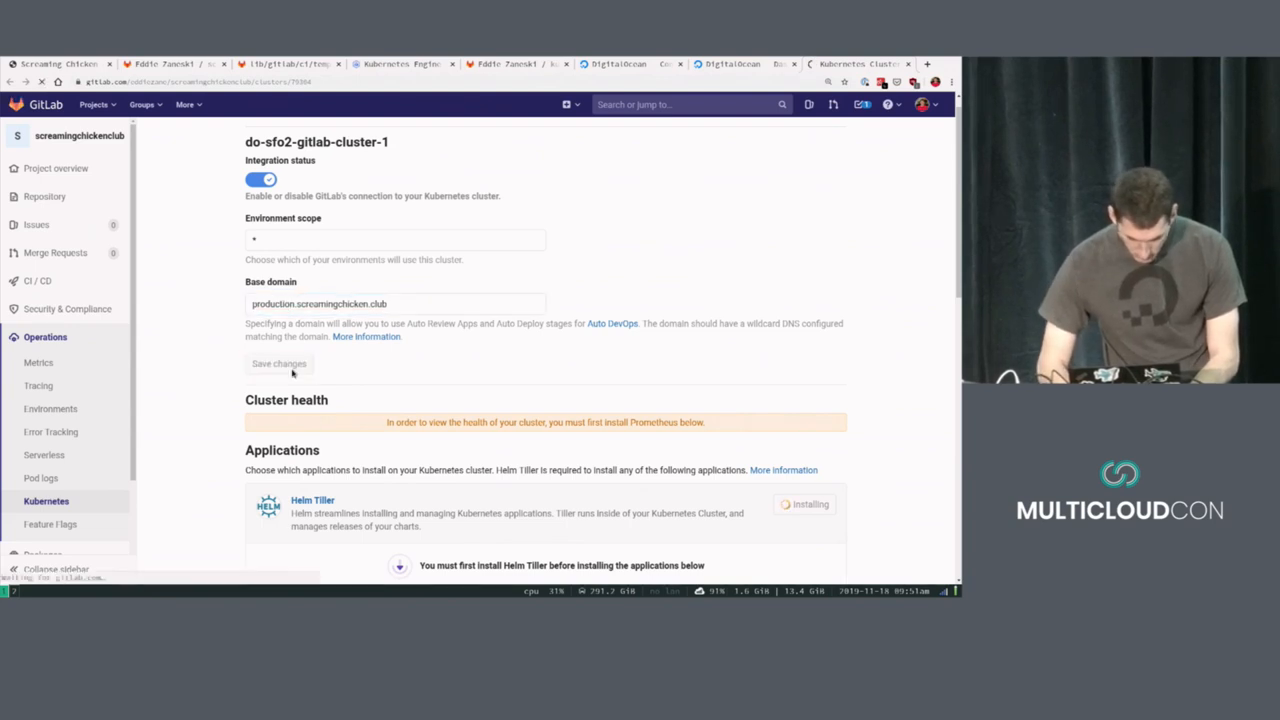
click(280, 364)
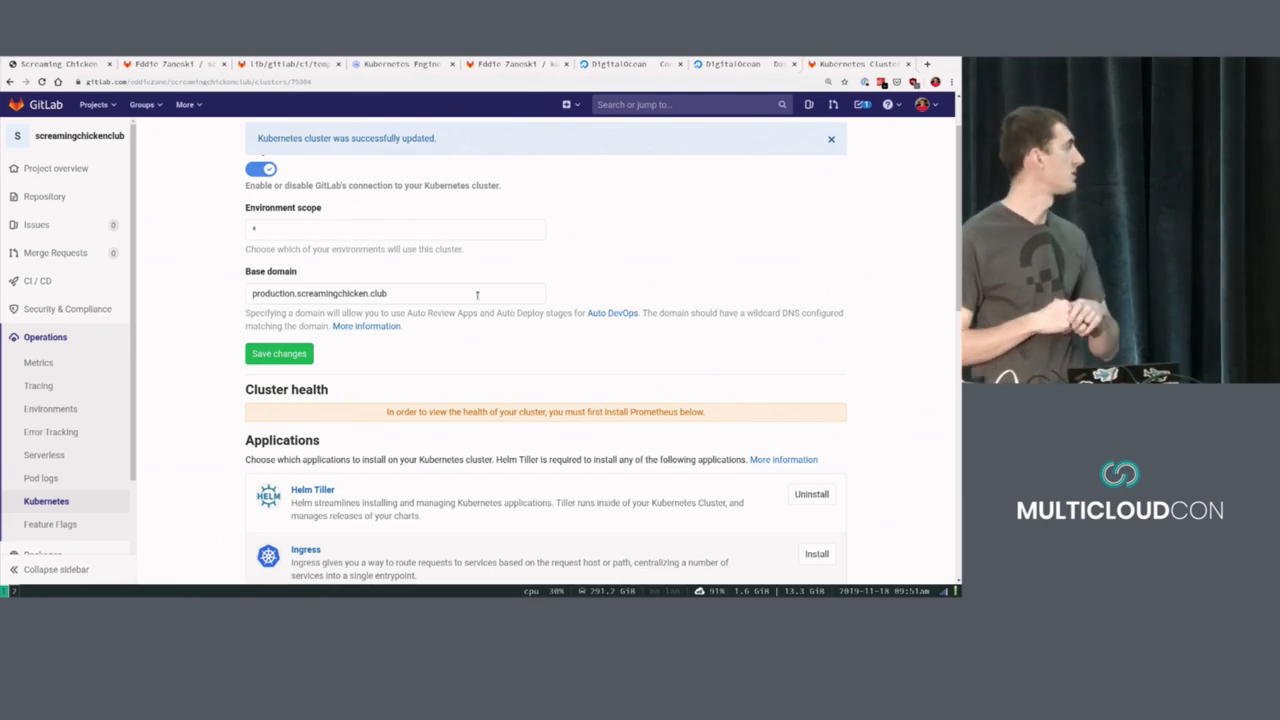
Install Ingress and Cert-Manager on the cluster, then view DigitalOcean DNS records.
scroll(down, 3)
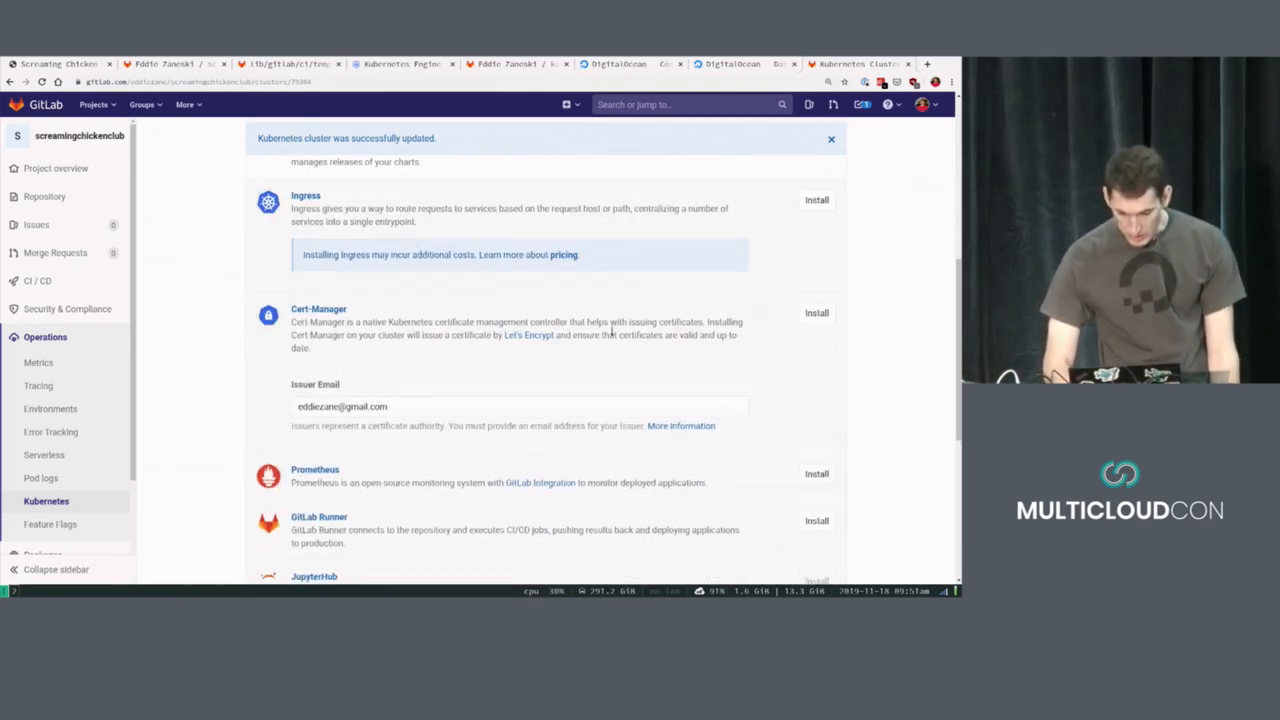
click(816, 200)
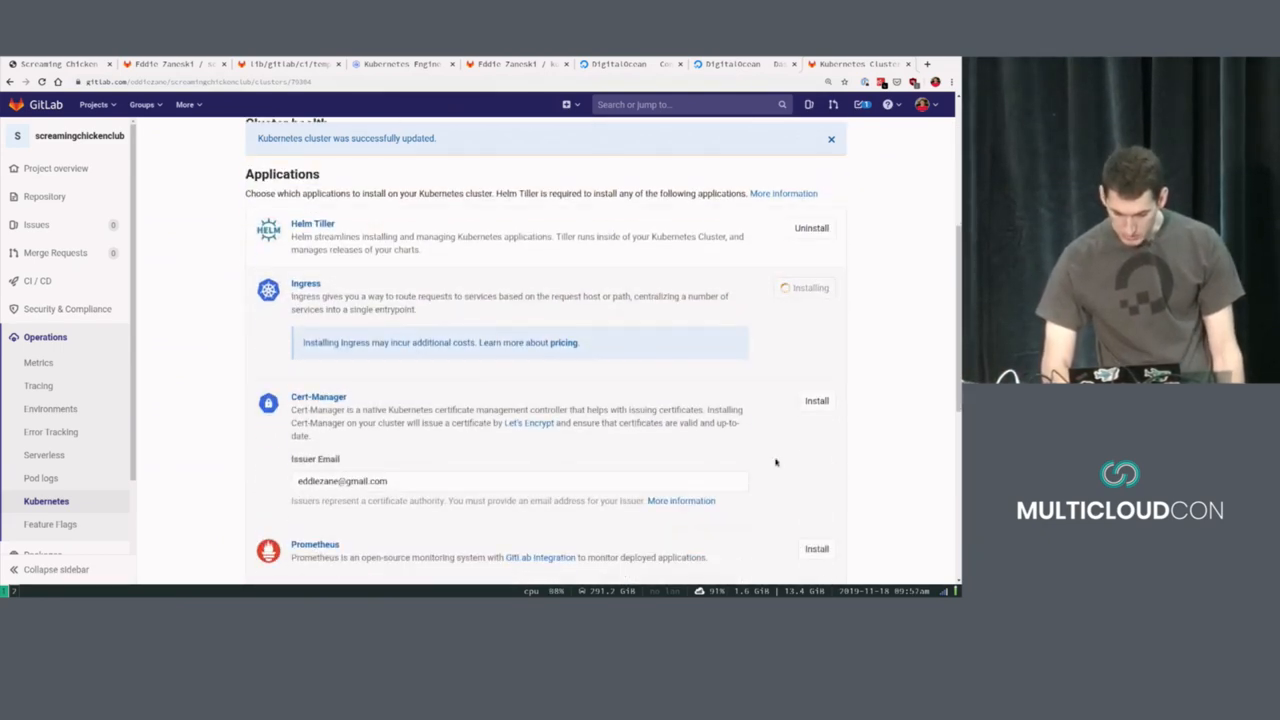
click(816, 400)
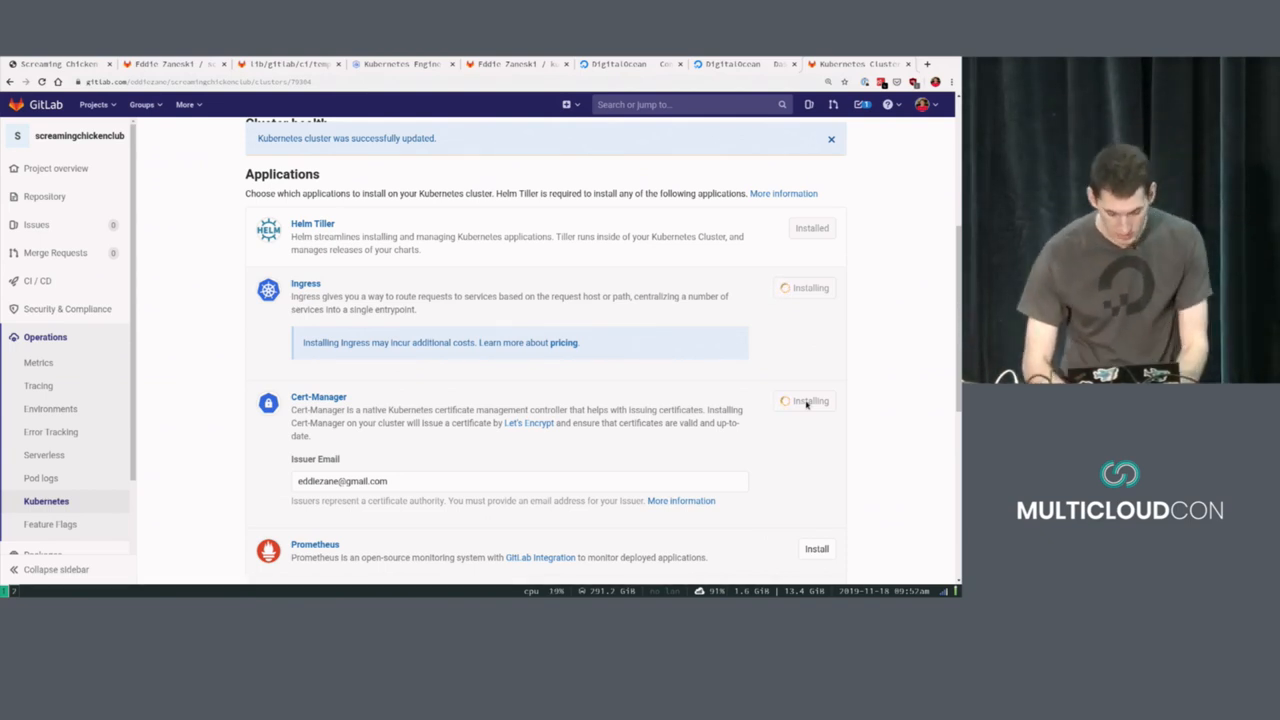
click(620, 62)
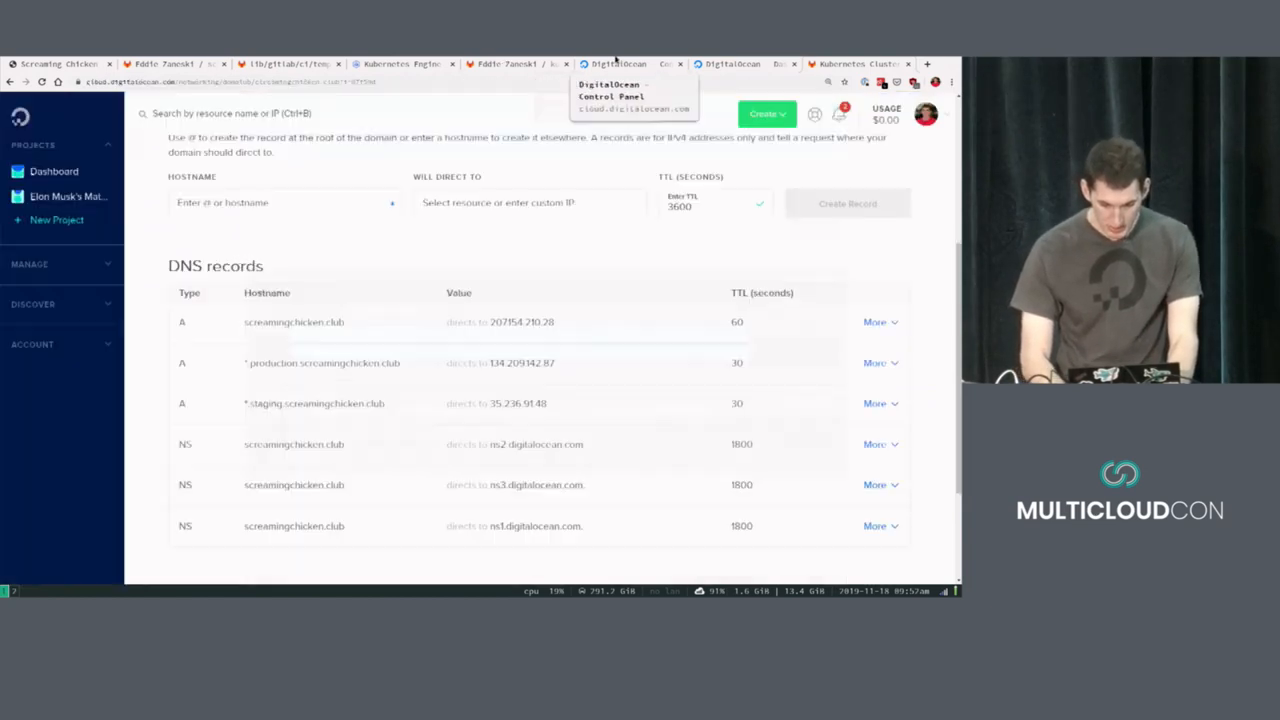
Show the DigitalOcean Dashboard with the gitlab-runner droplet, Space and domains.
click(54, 172)
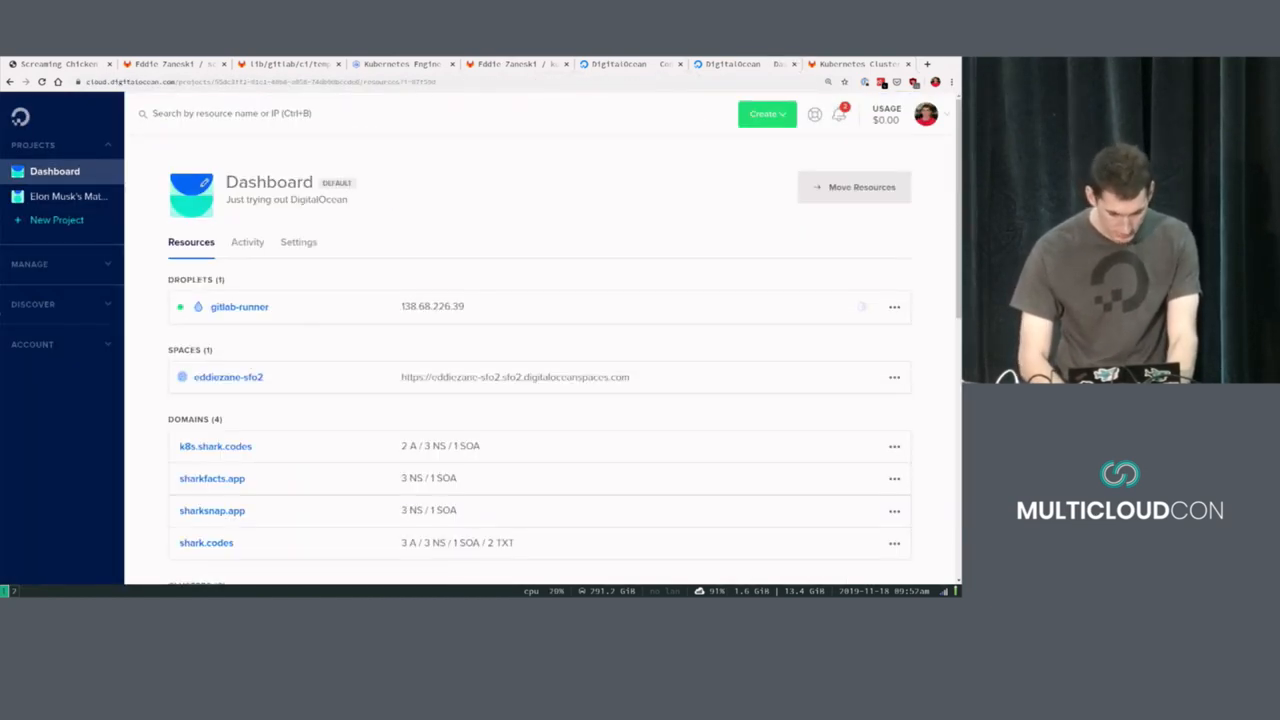
click(56, 172)
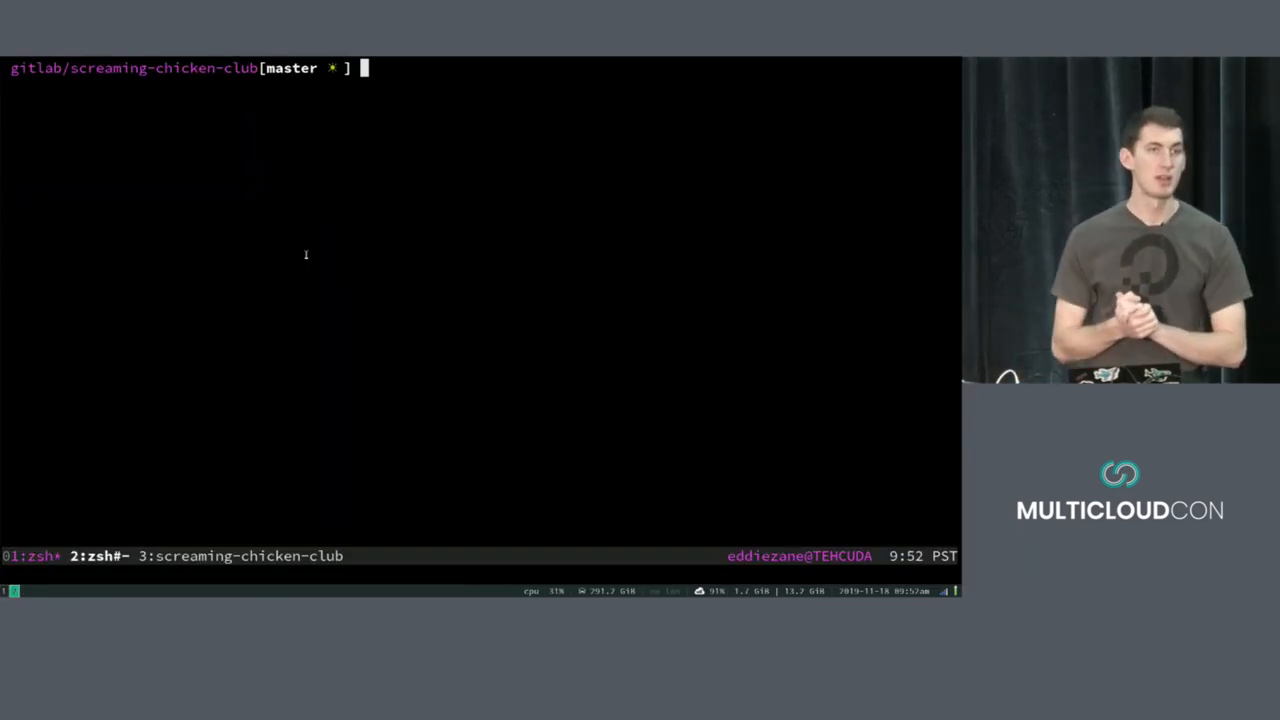
Create .gitlab-ci.yml in vim and begin the stages section.
text(vim)
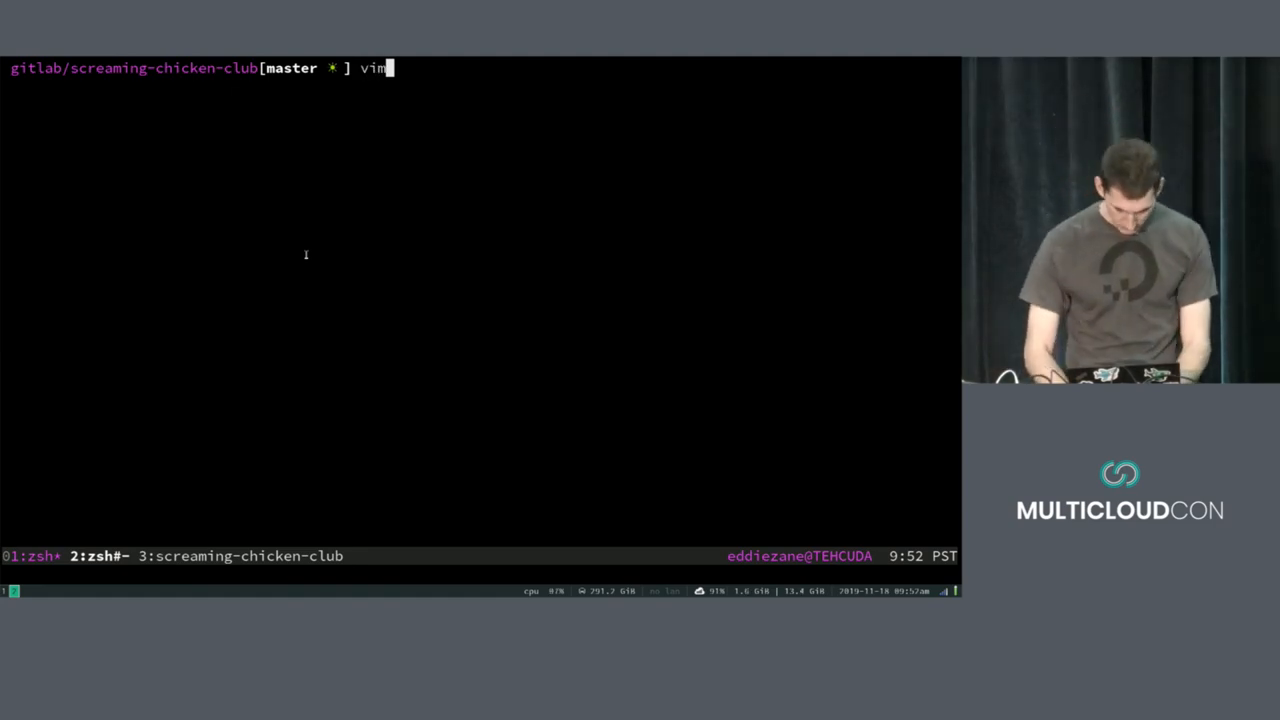
text(.gitlab-ci.ym)
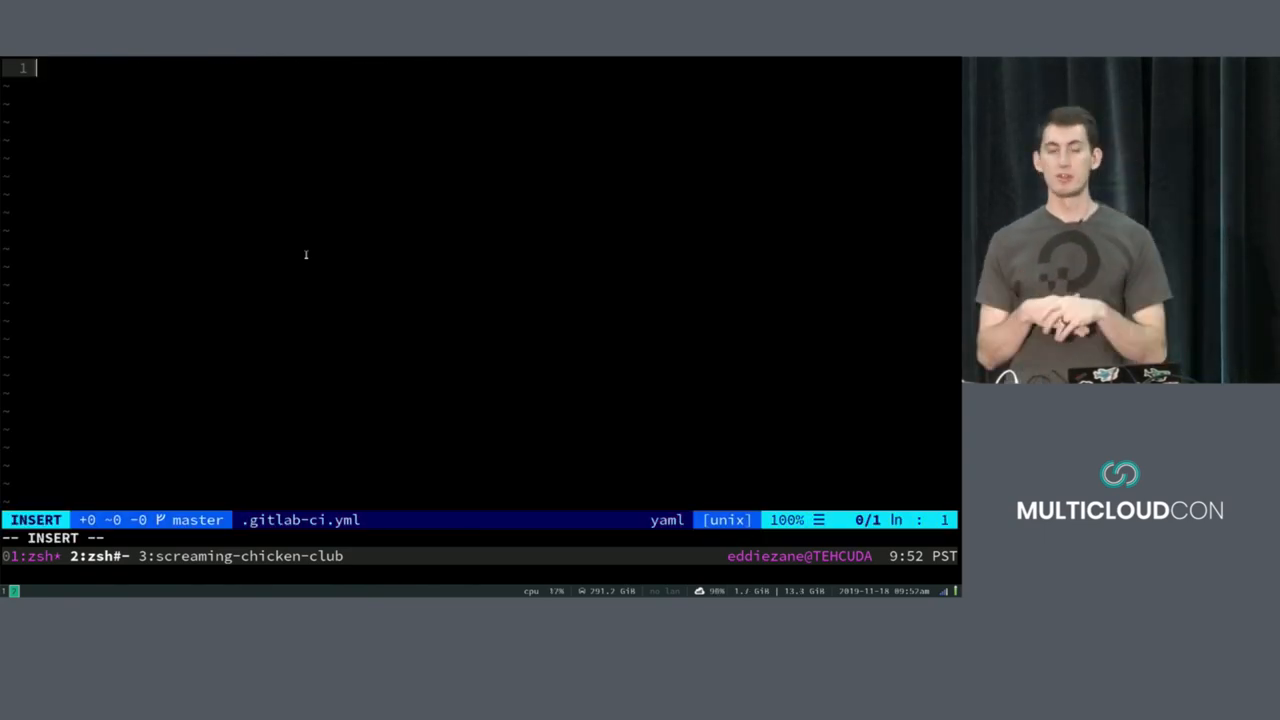
text(stages)
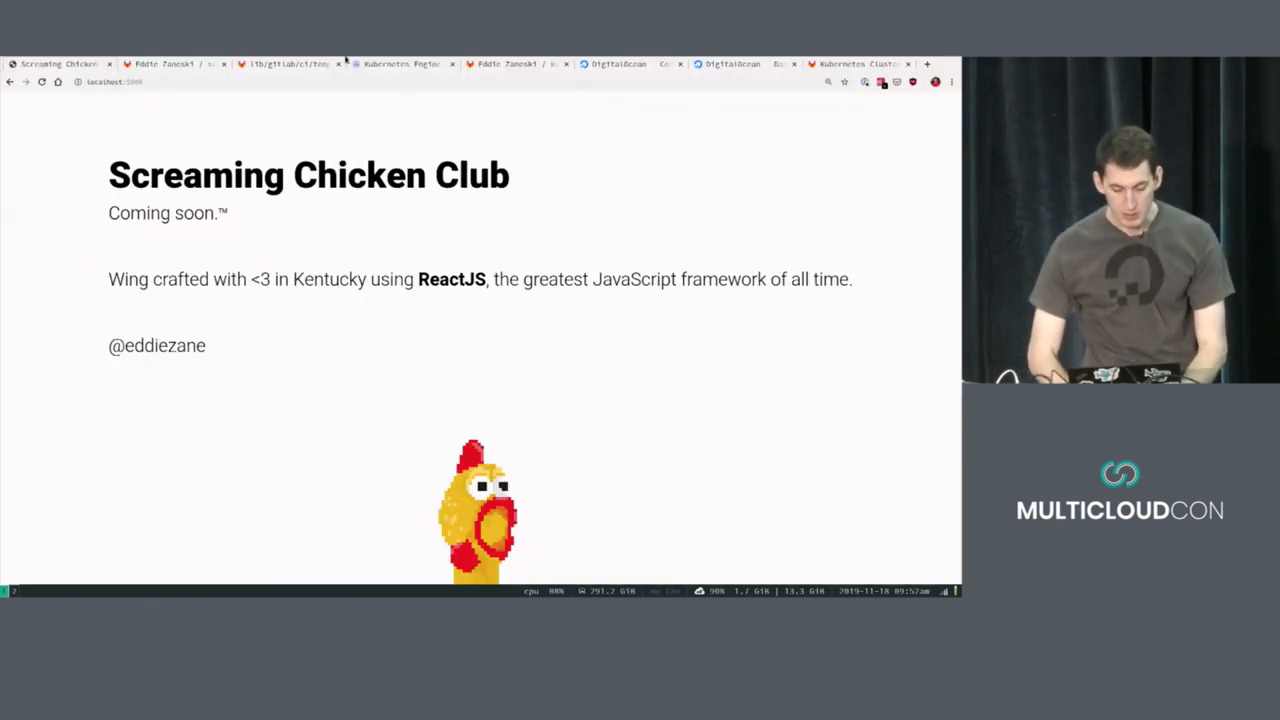
Read through the Auto-DevOps.gitlab-ci.yml template's variables, stages and includes.
click(284, 64)
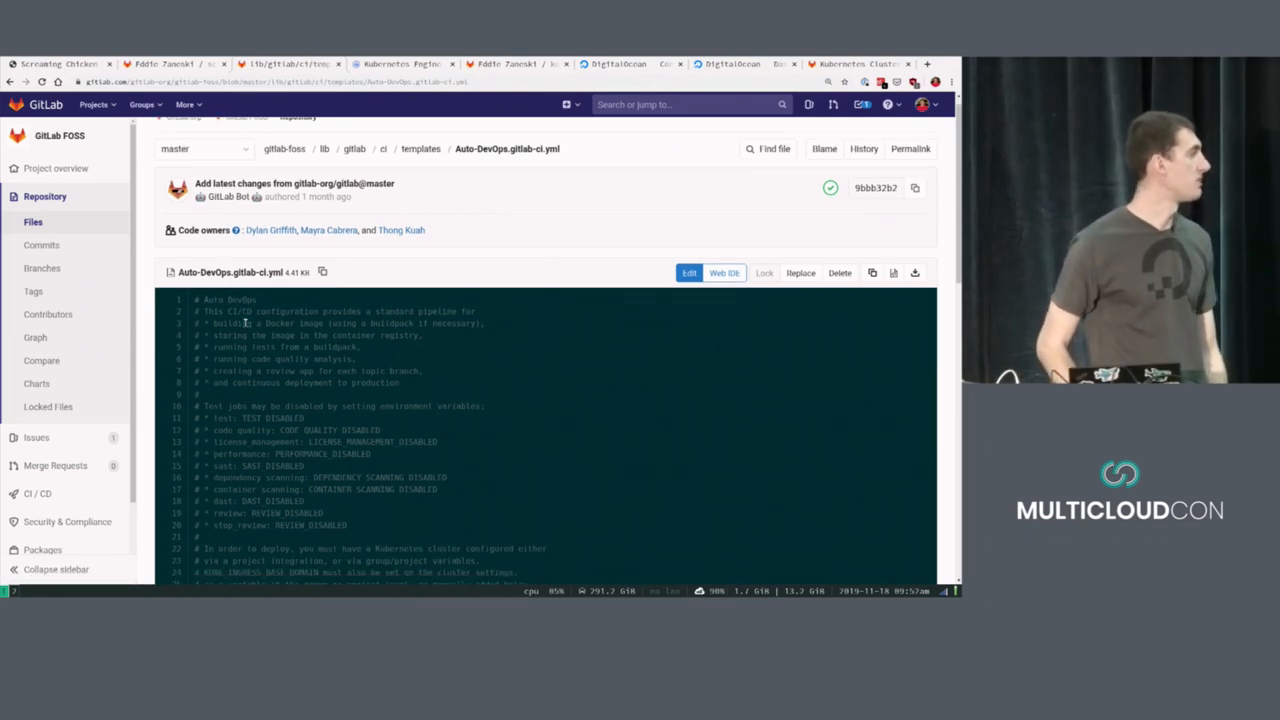
scroll(down, 3)
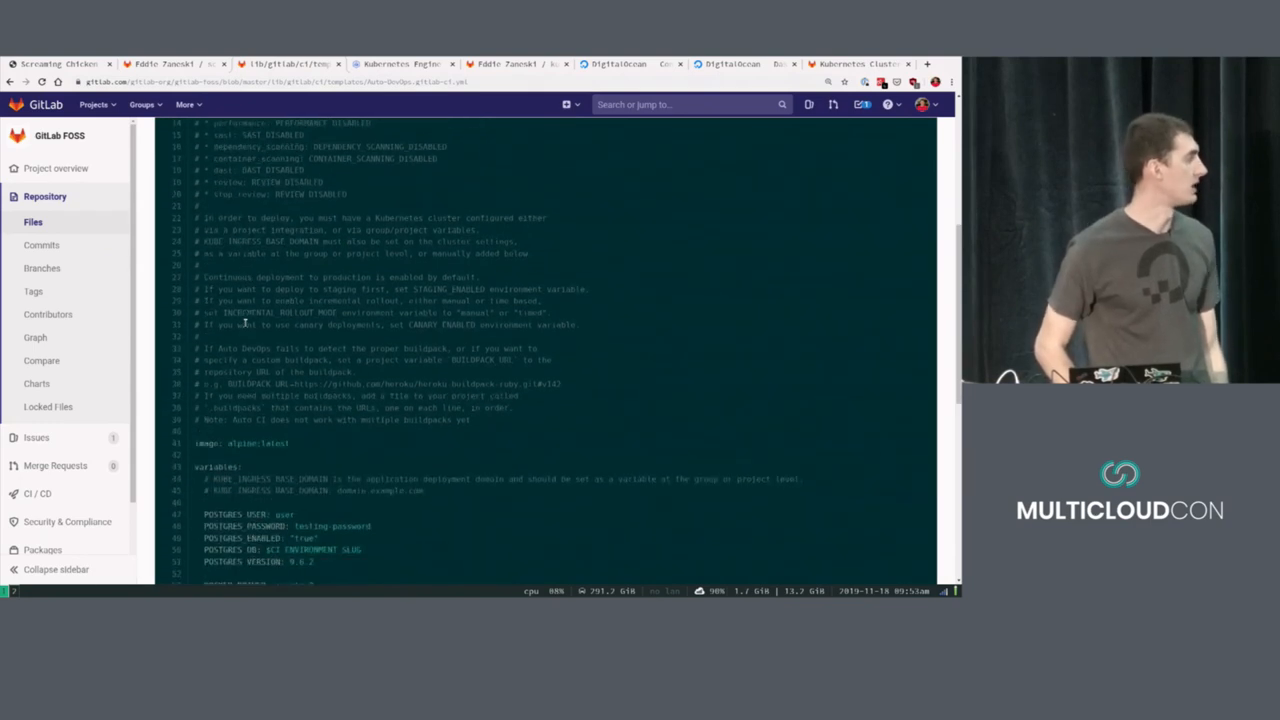
scroll(down, 3)
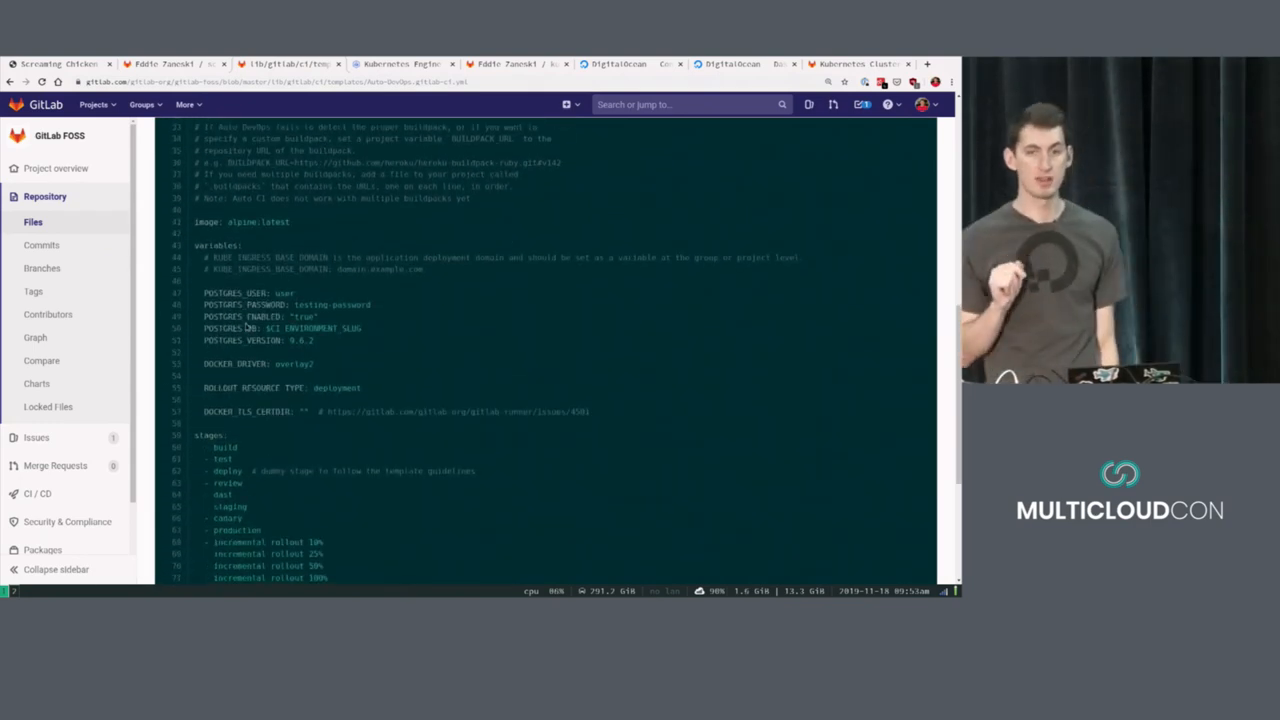
scroll(down, 3)
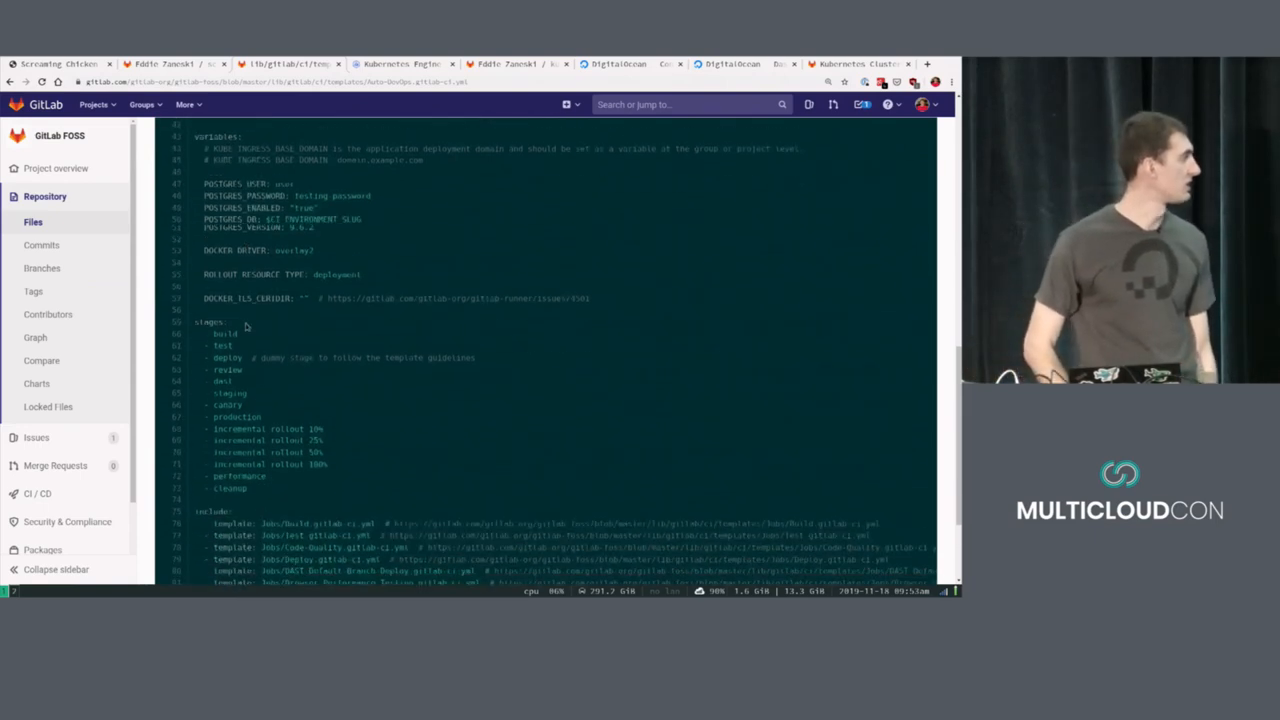
scroll(down, 3)
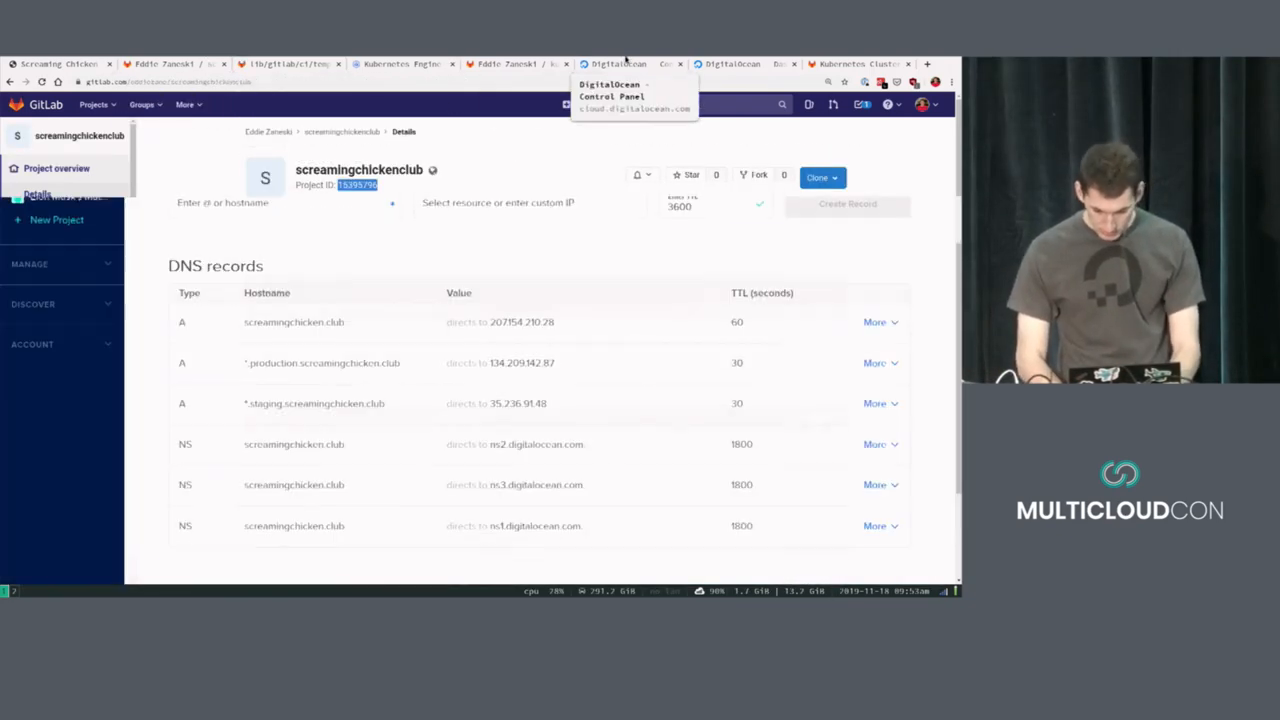
Check the project's Kubernetes applications list, where Ingress shows a failed install.
click(616, 64)
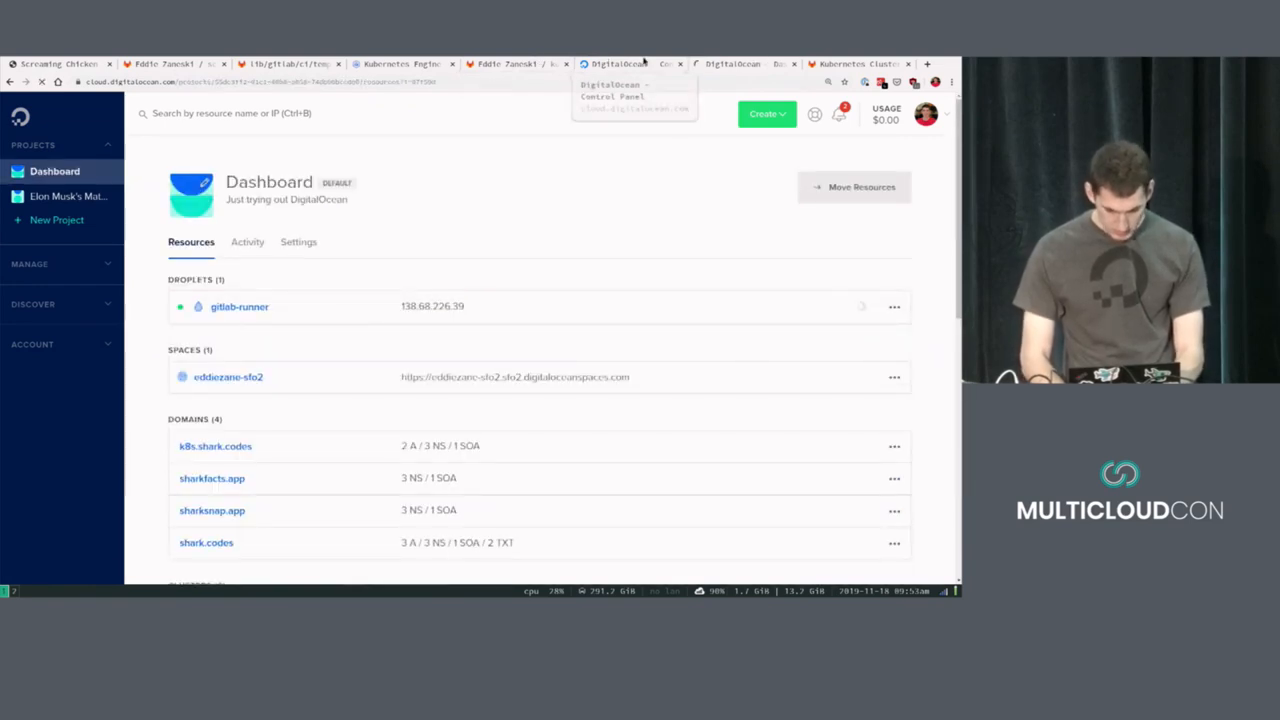
click(510, 64)
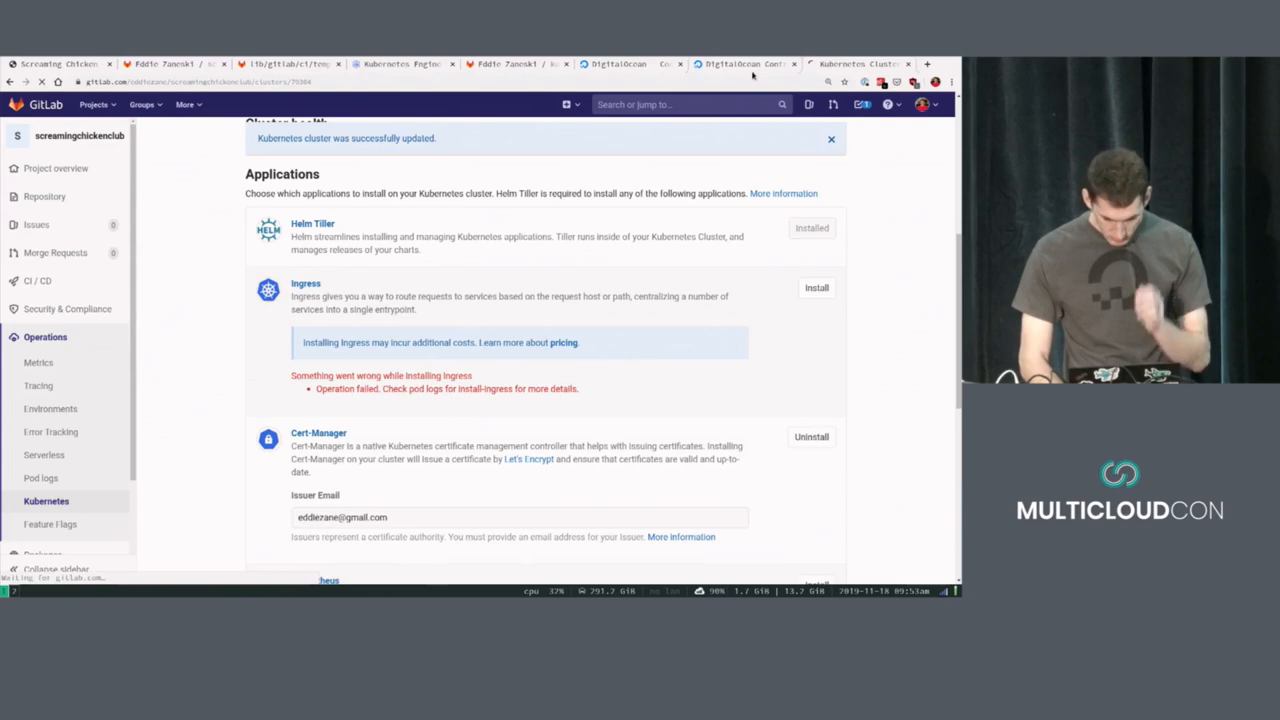
scroll(down, 3)
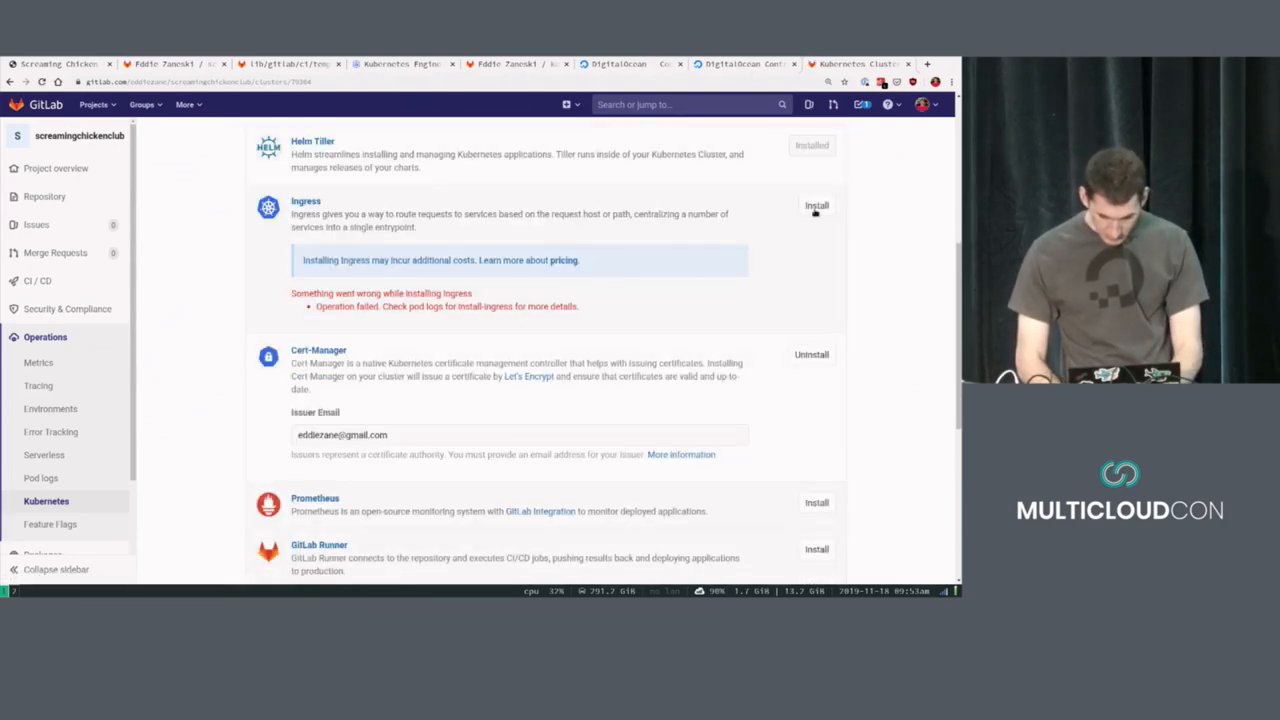
click(816, 204)
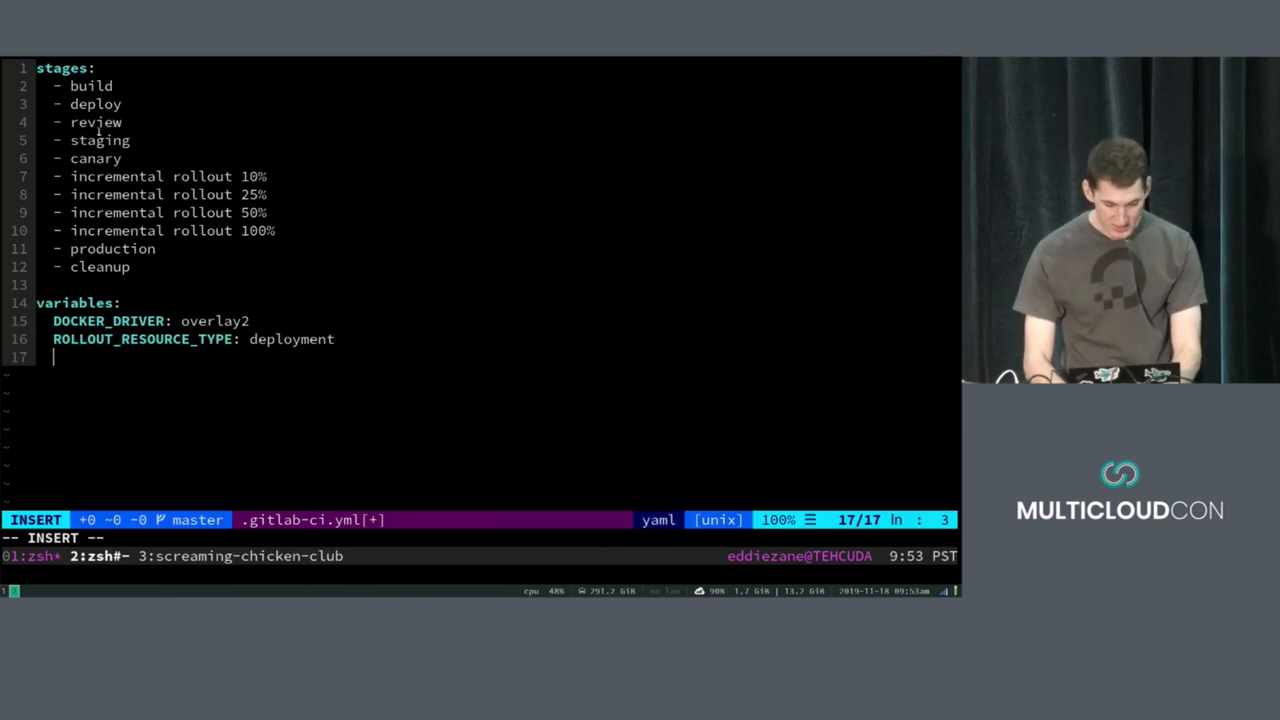
Add STAGING_ENABLED: "true" to the .gitlab-ci.yml variables block.
text(STAGING)
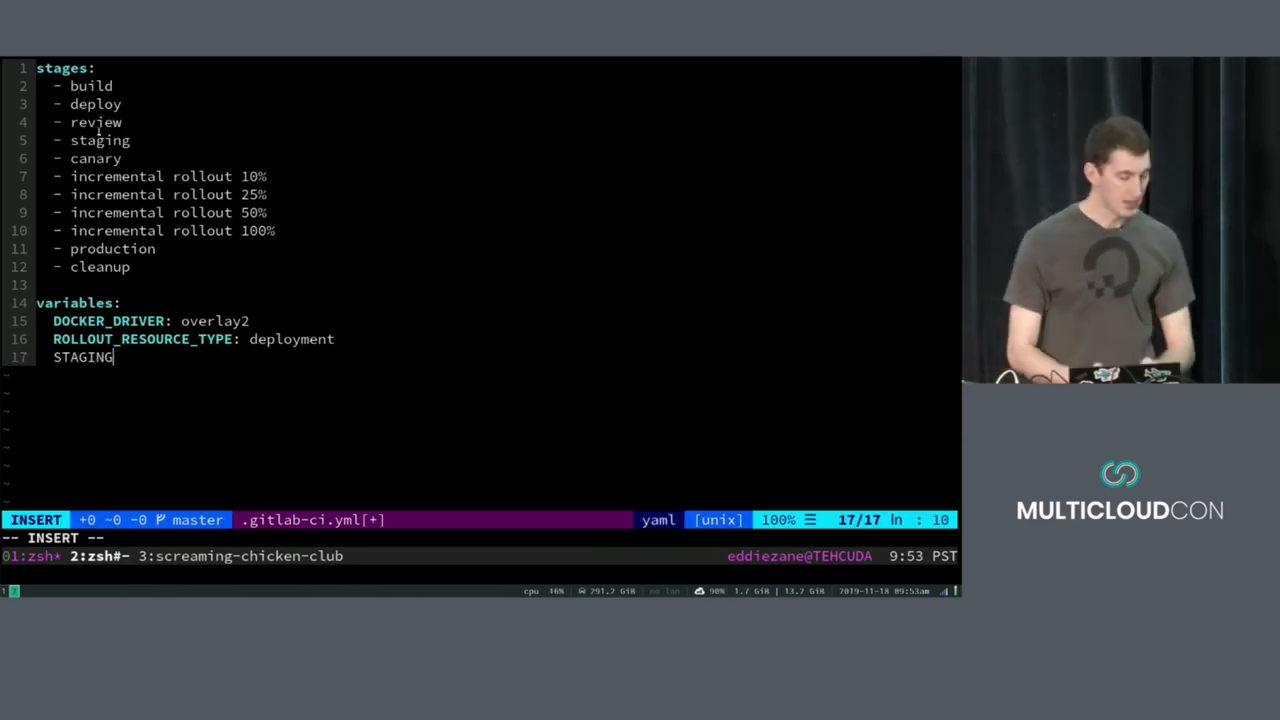
text(_ENABLED:)
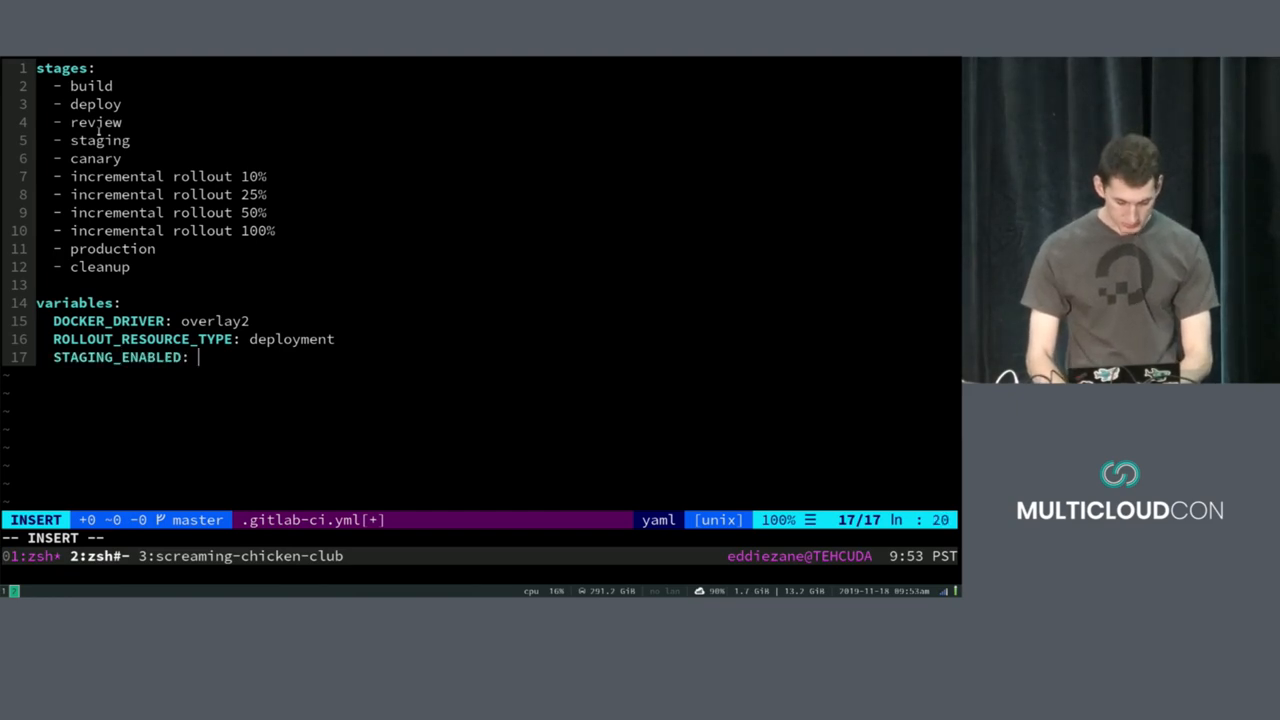
text("tr)
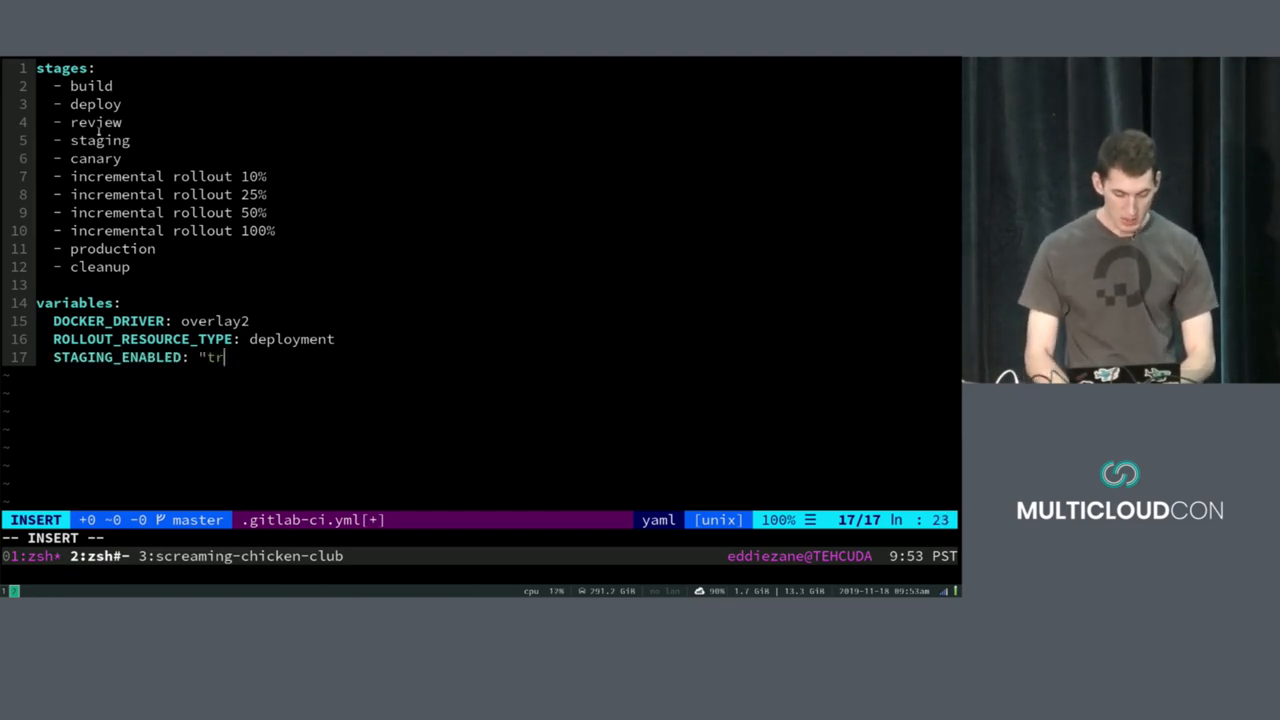
text(ue")
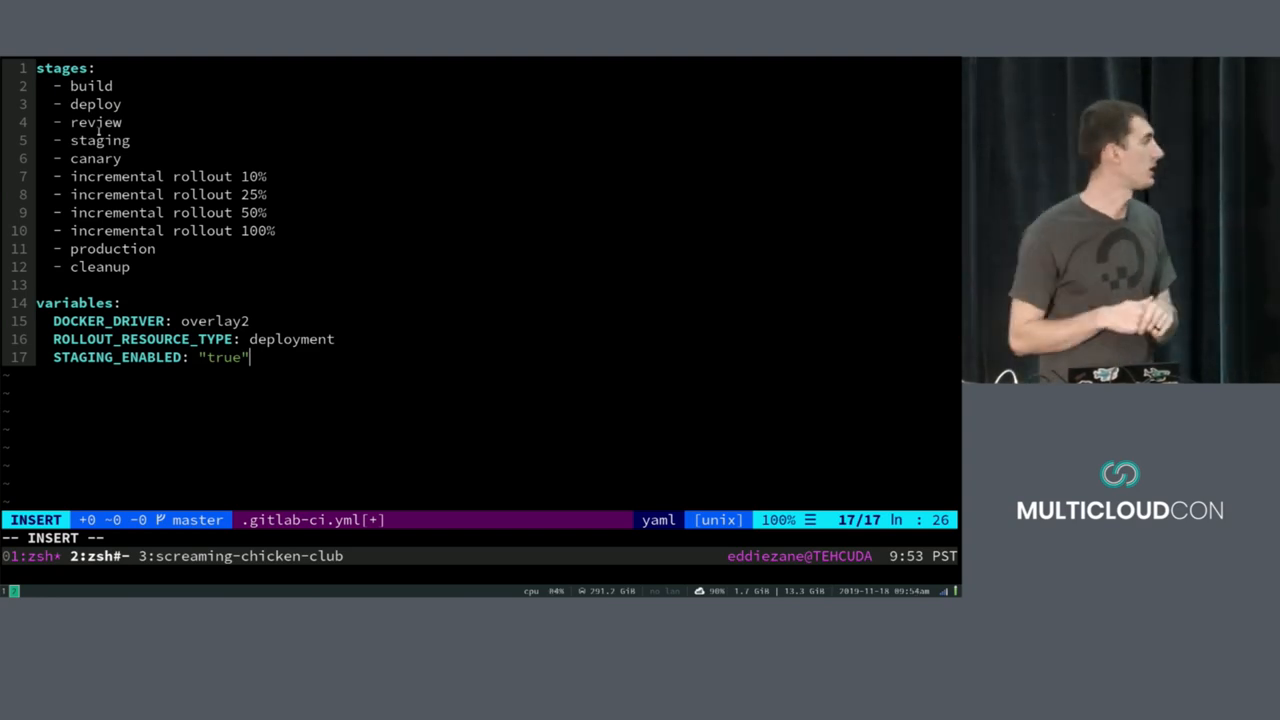
key(Enter)
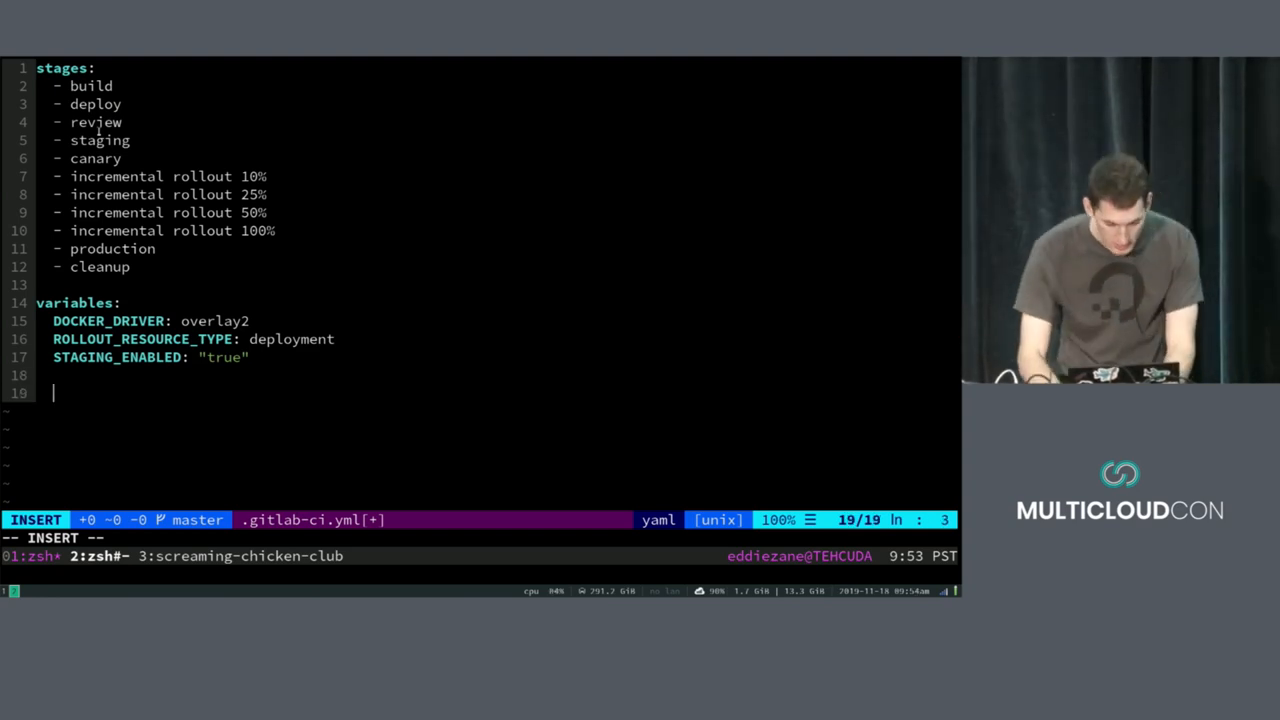
Add an include section with Jobs/Build.gitlab-ci.yml and Jobs/Deploy.gitlab-ci.yml templates.
text(include:)
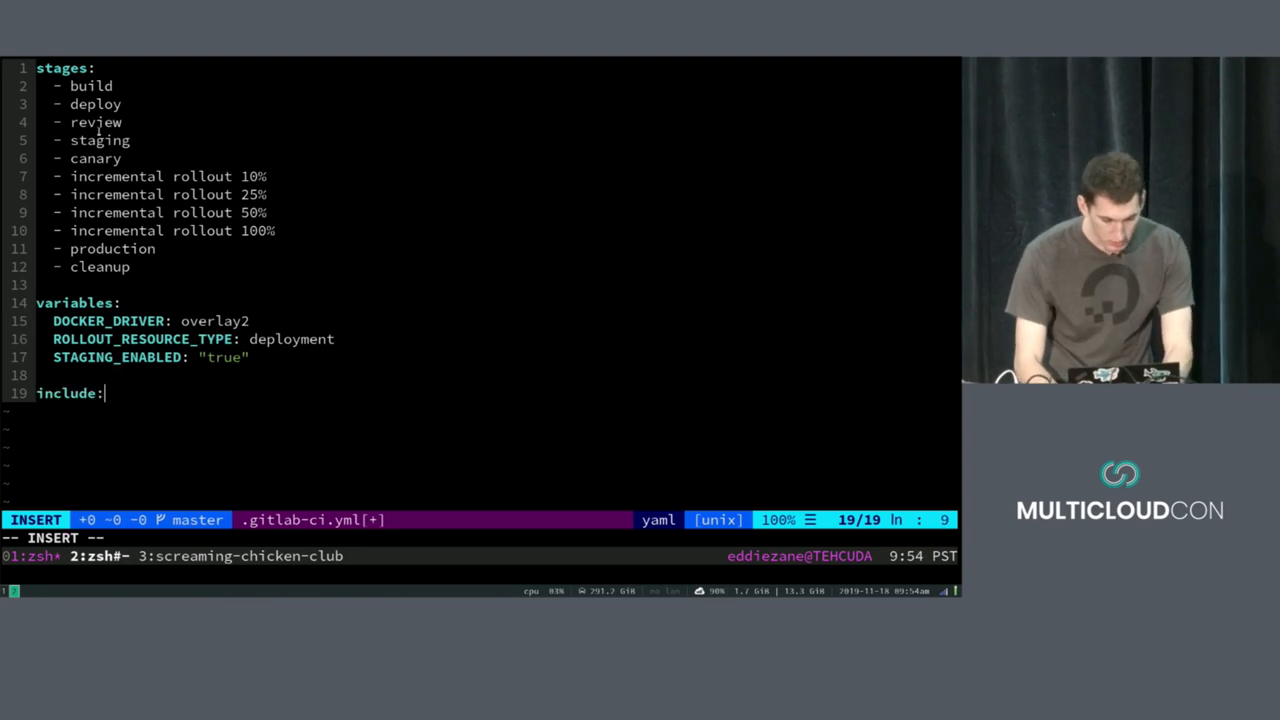
text(- template: J)
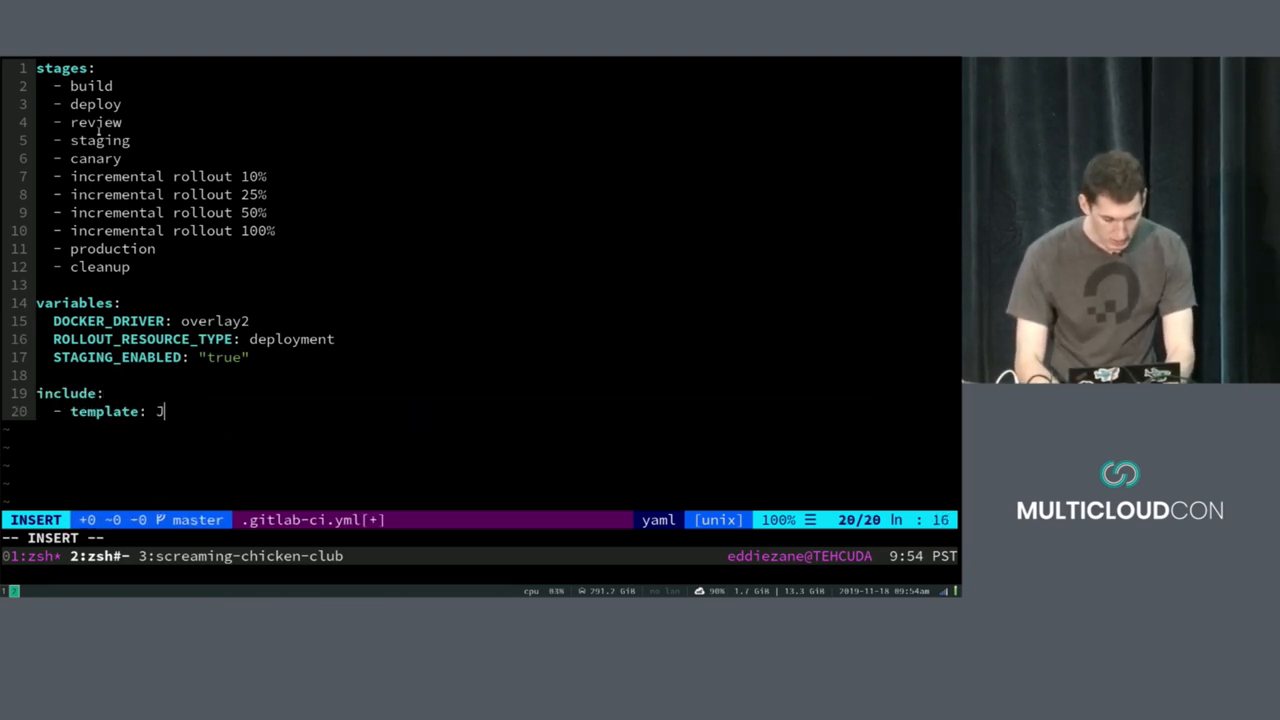
text(obs/Build)
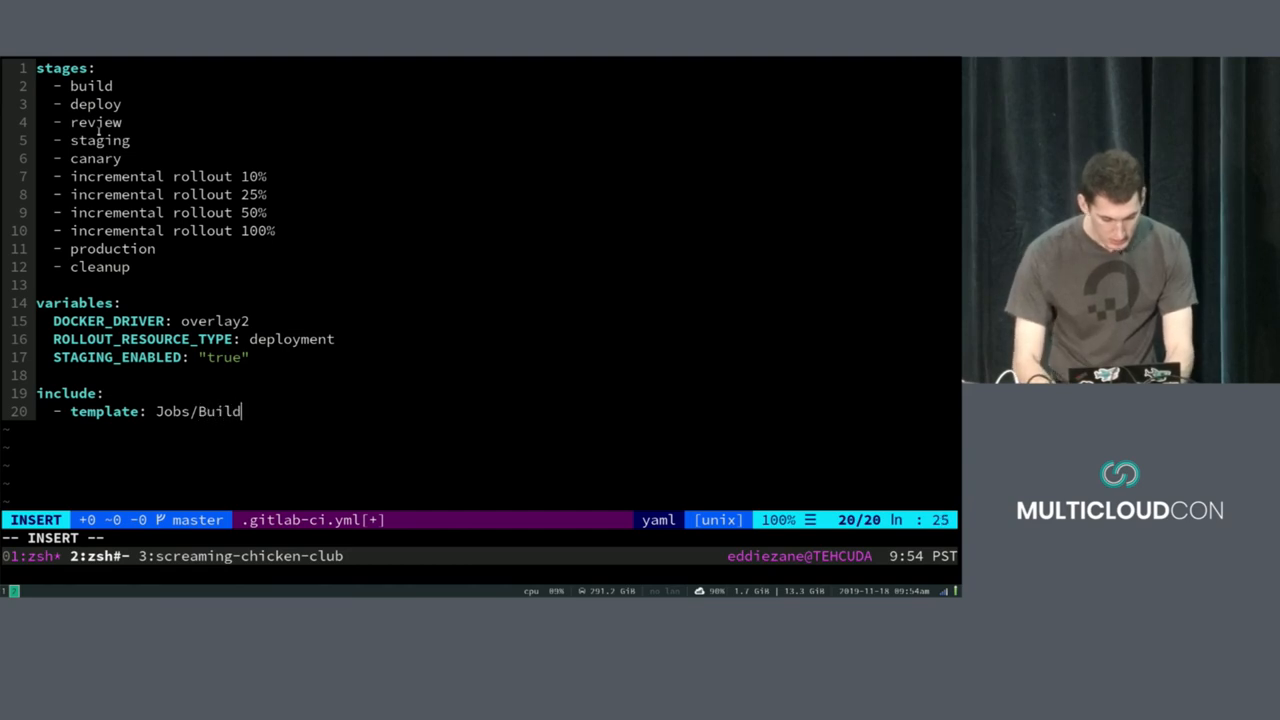
text(.gitlab-ci.yml)
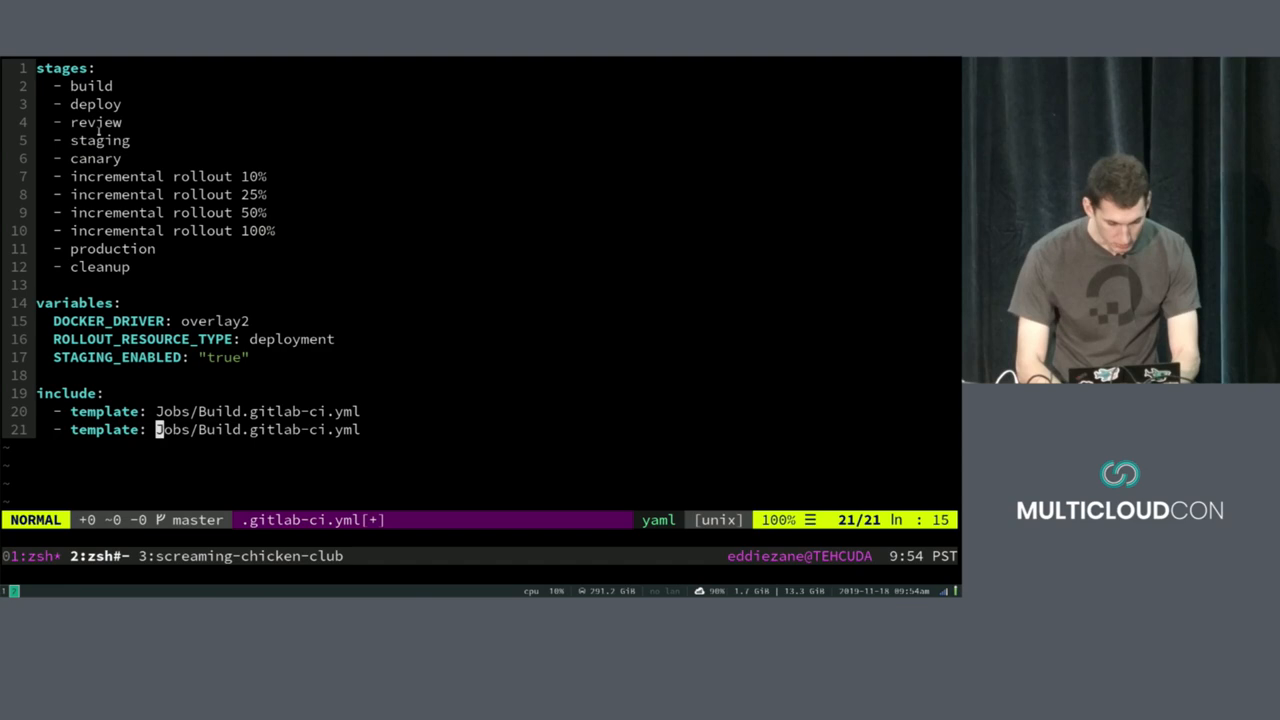
text(Deploy)
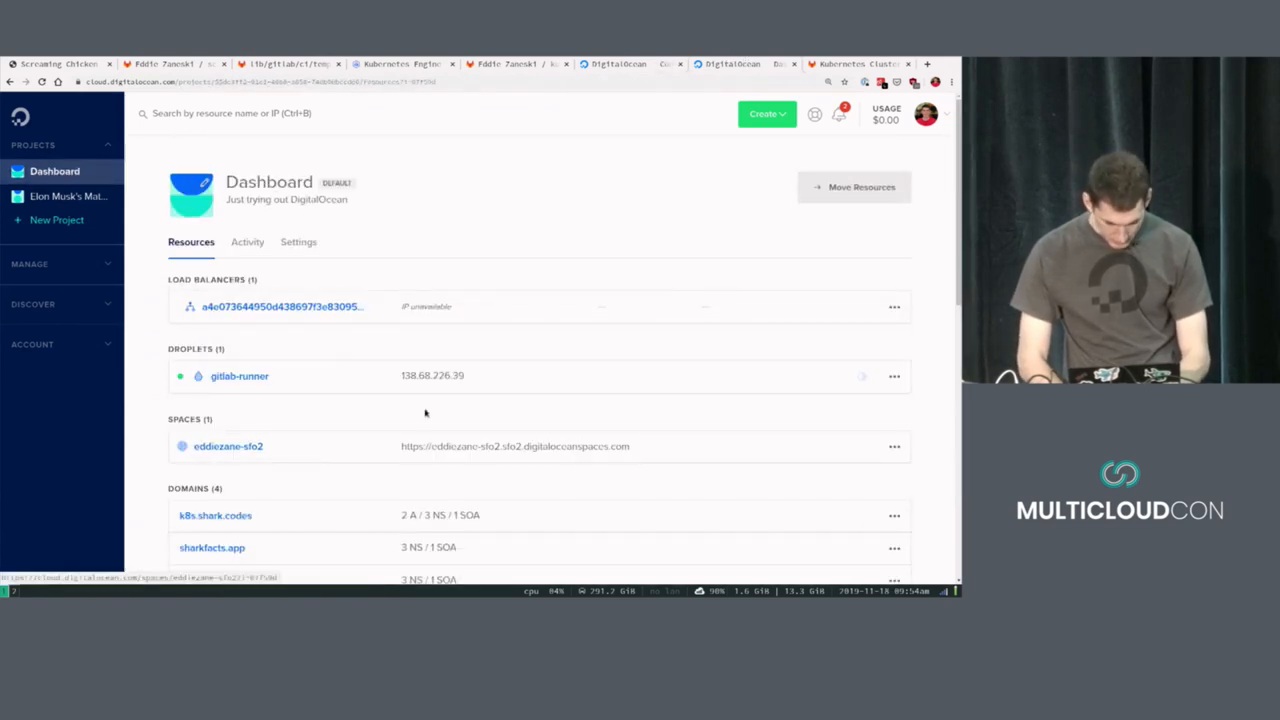
Start installing Ingress on the cluster, then check the local site and return to DigitalOcean DNS.
click(856, 64)
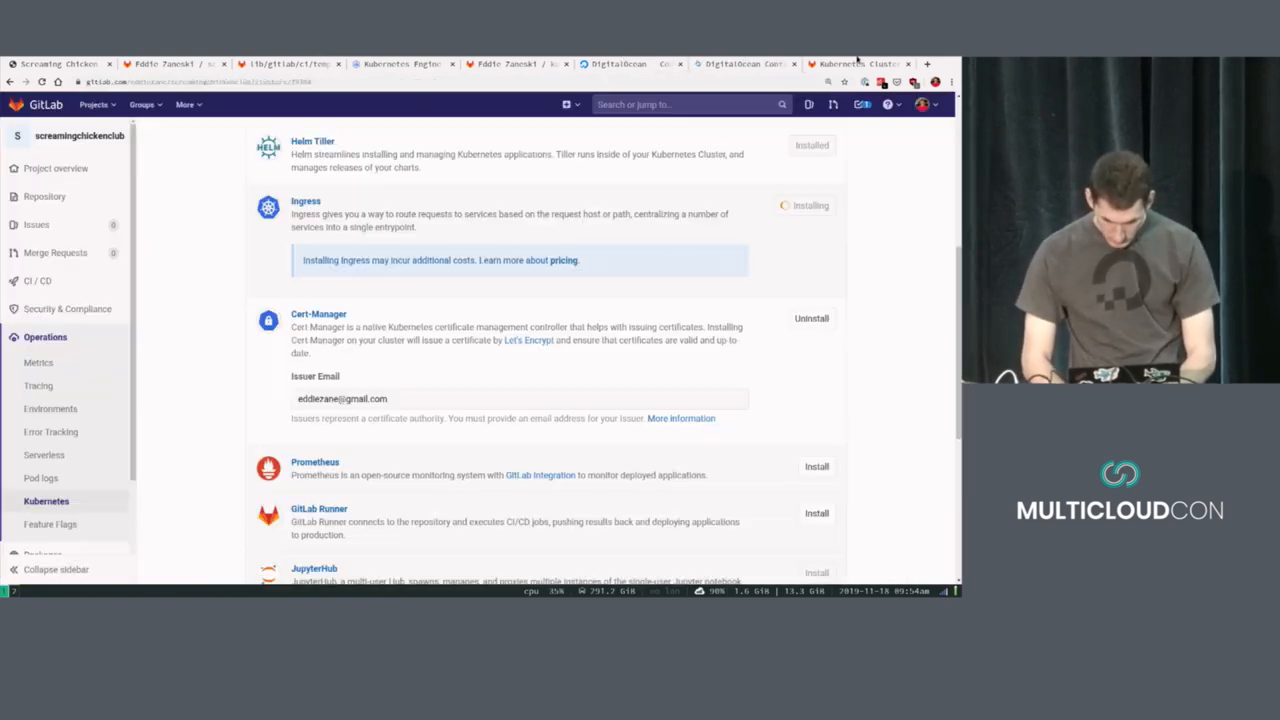
click(744, 64)
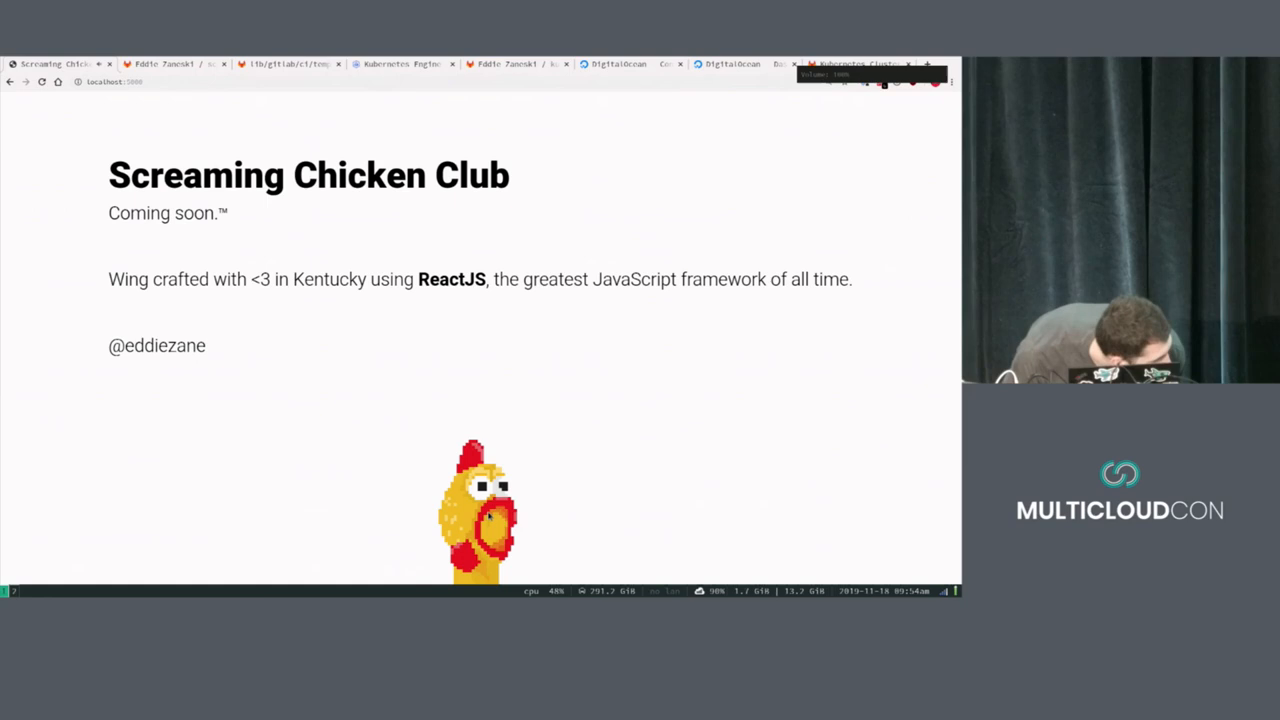
mouse_move(662, 114)
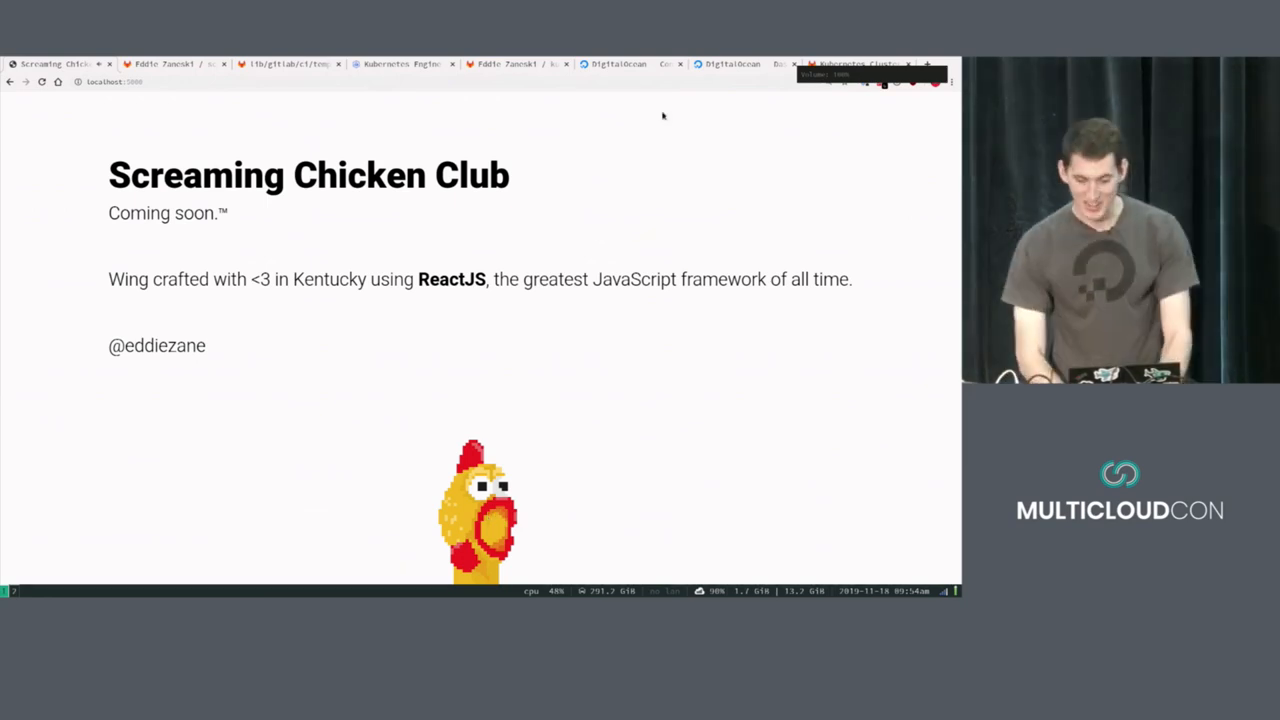
click(730, 64)
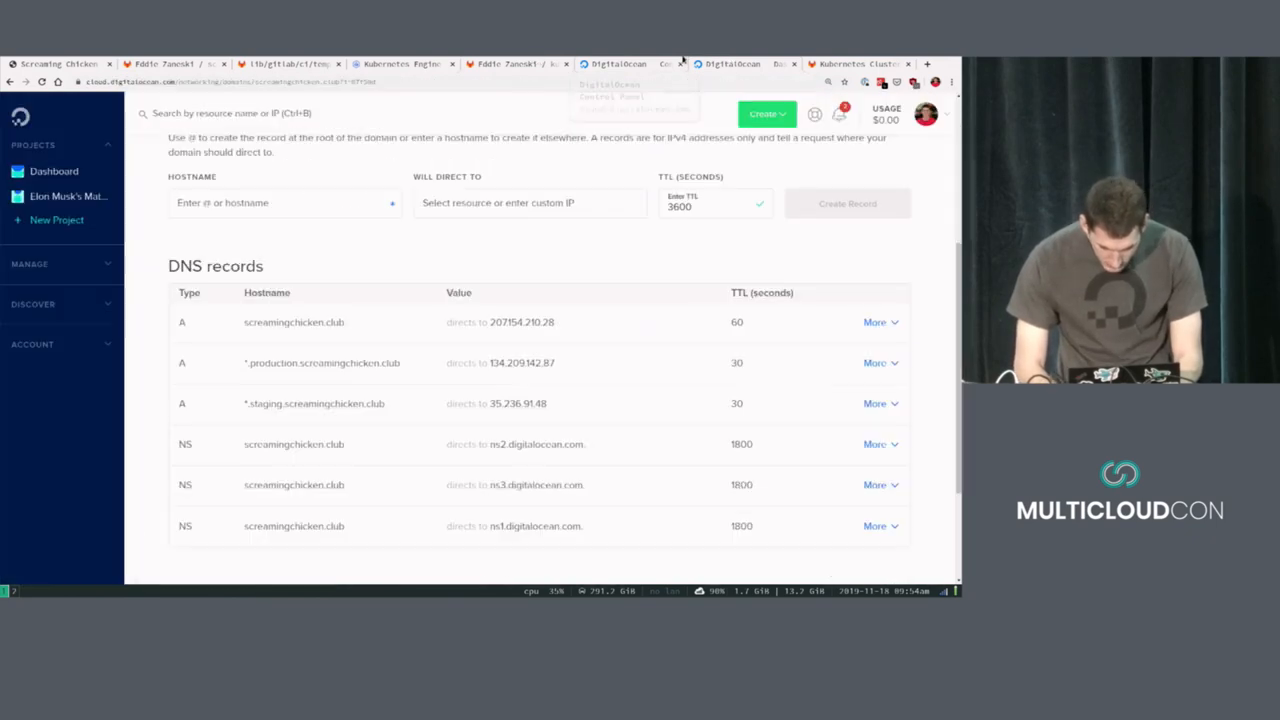
Edit the *.production.screamingchicken.club A record to the new IP and save it.
click(876, 362)
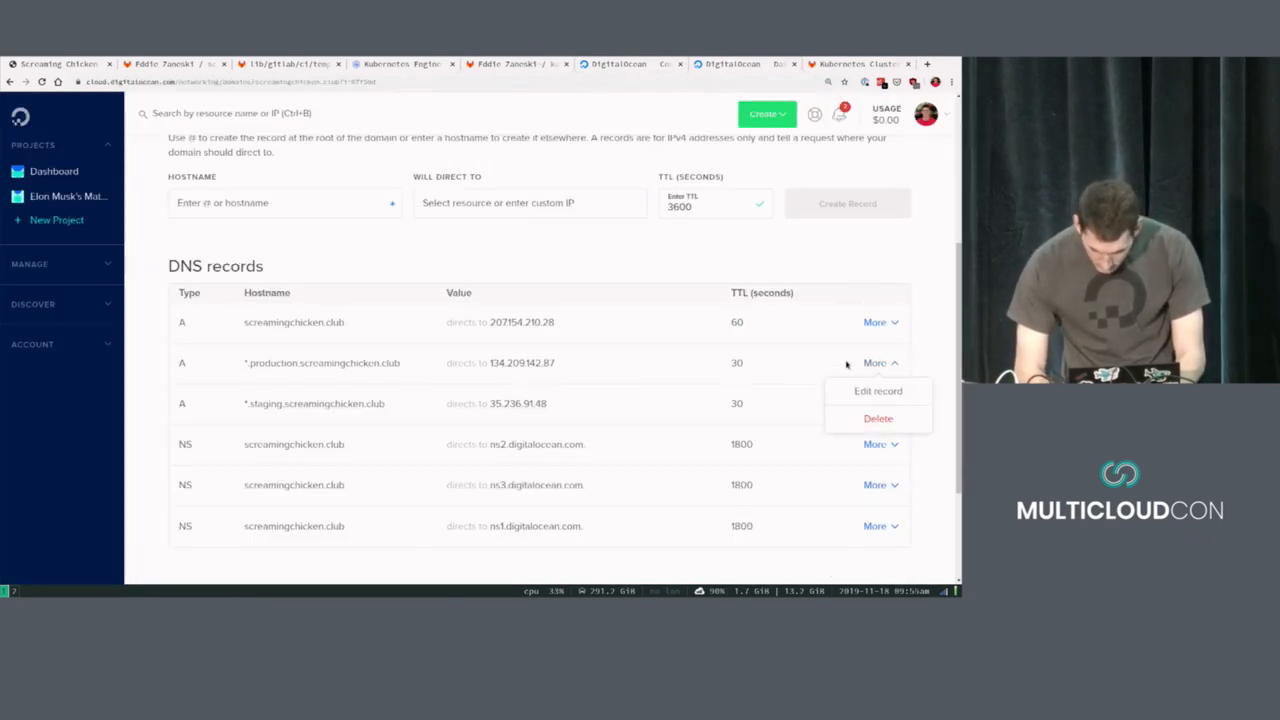
click(876, 390)
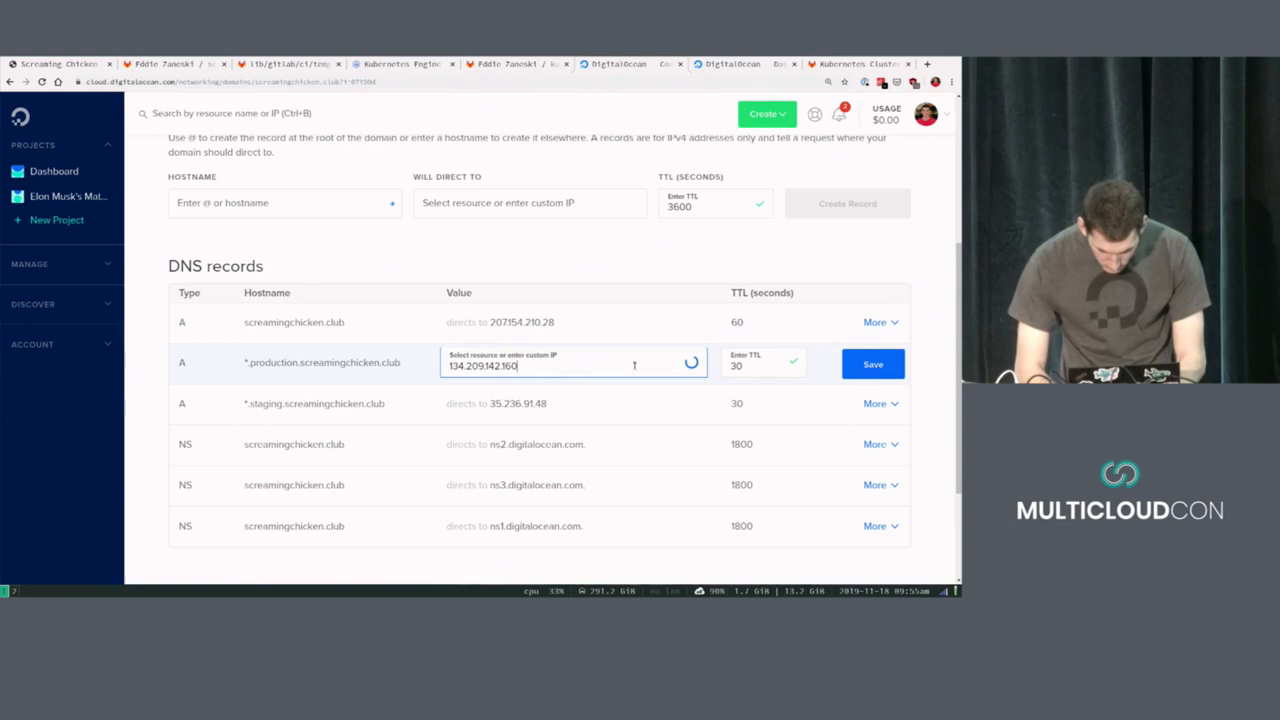
click(872, 364)
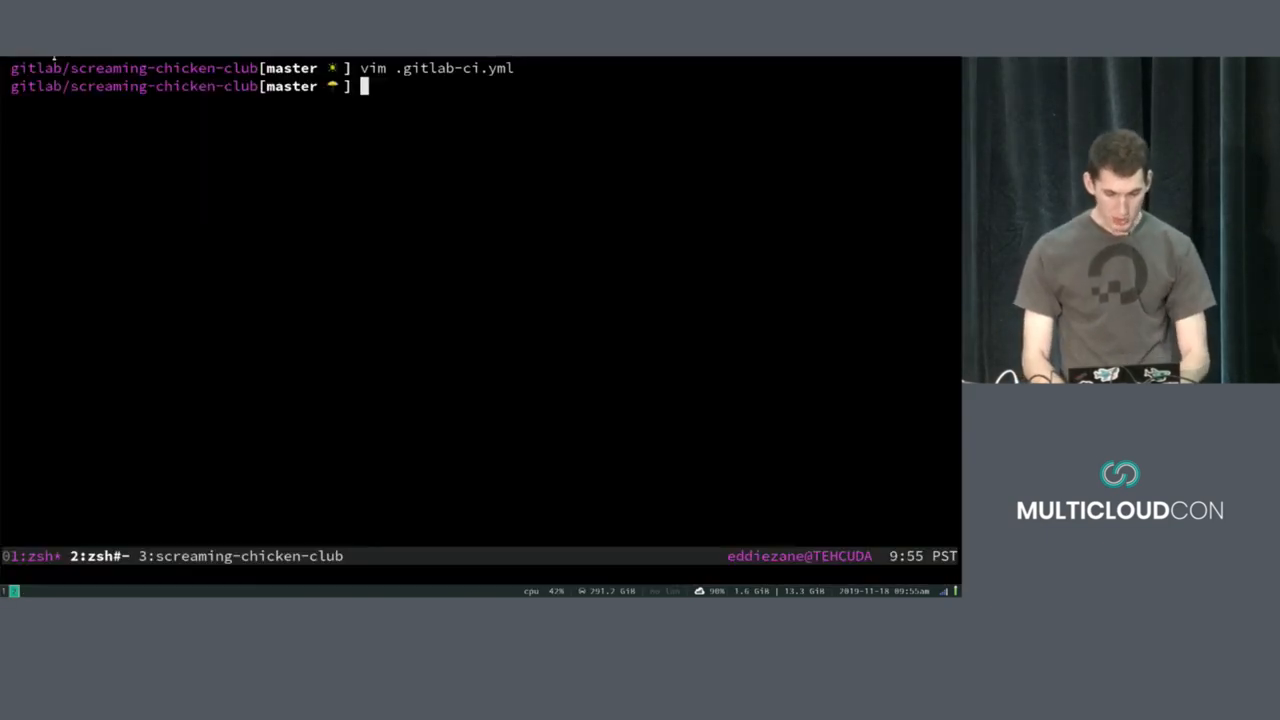
Stage .gitlab-ci.yml, commit it as "DEVOPS" and push to origin master.
text(git add .)
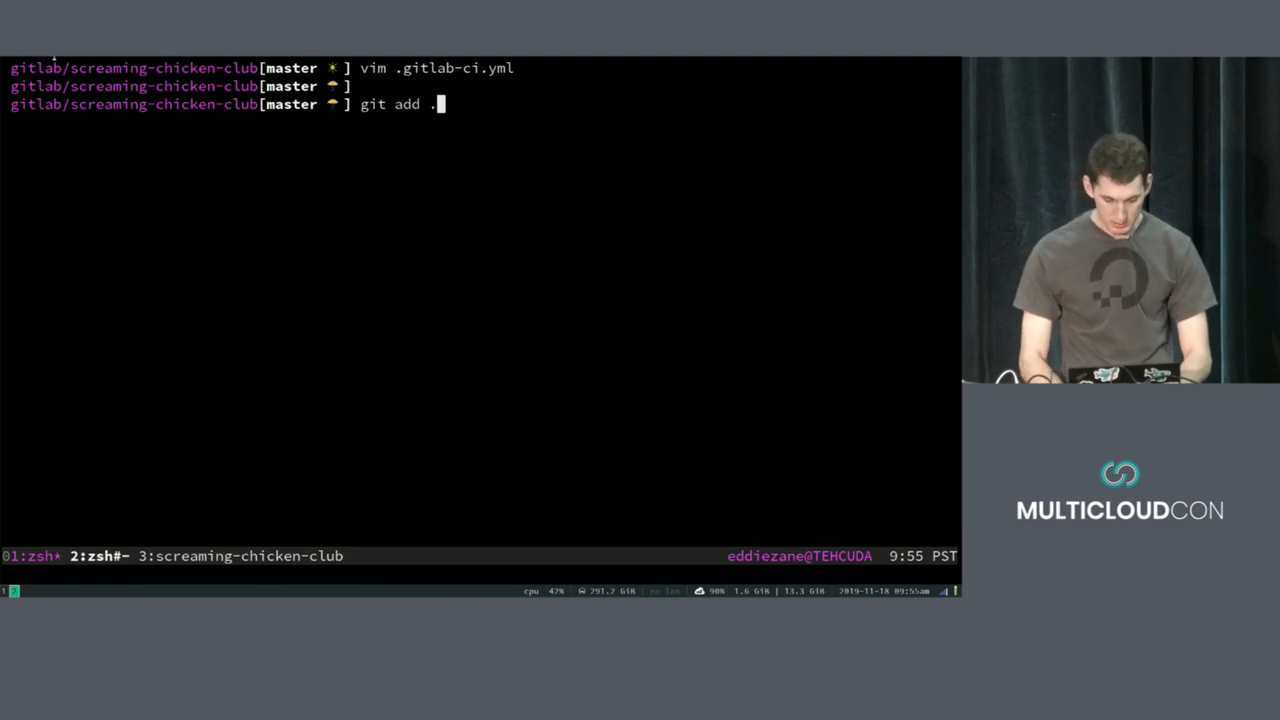
text(git commit -m ")
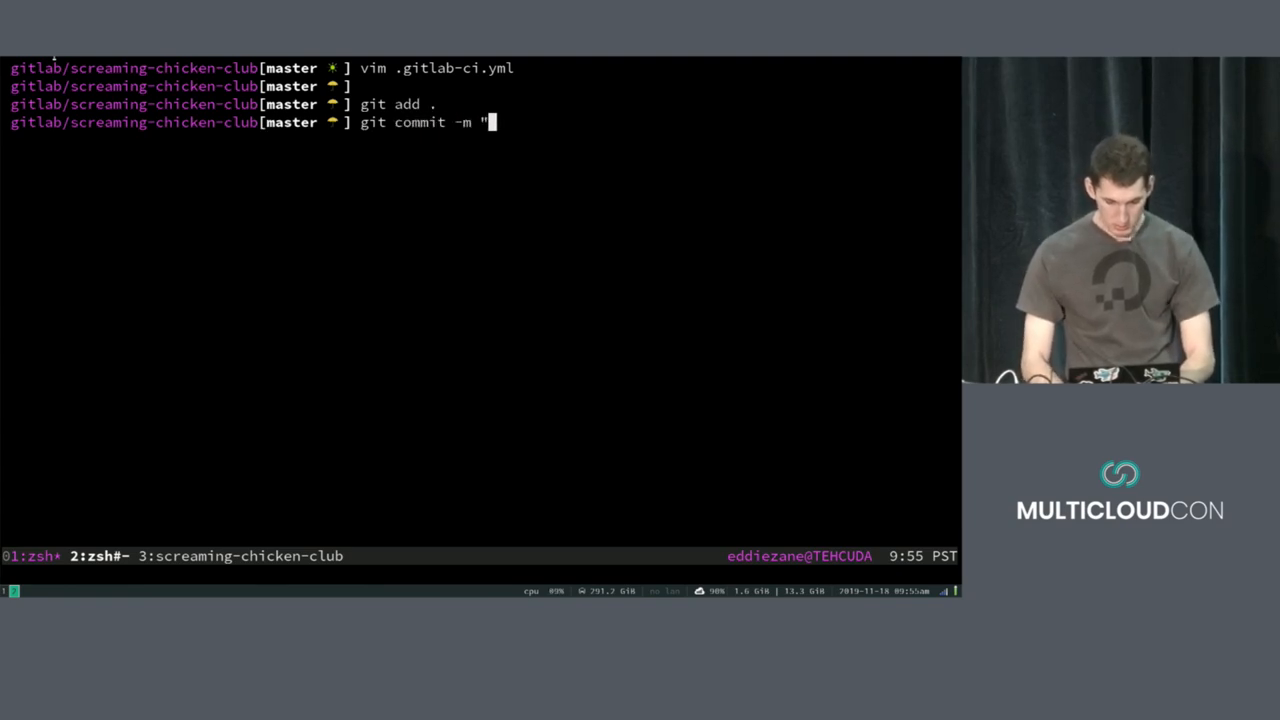
text(DEVOPS")
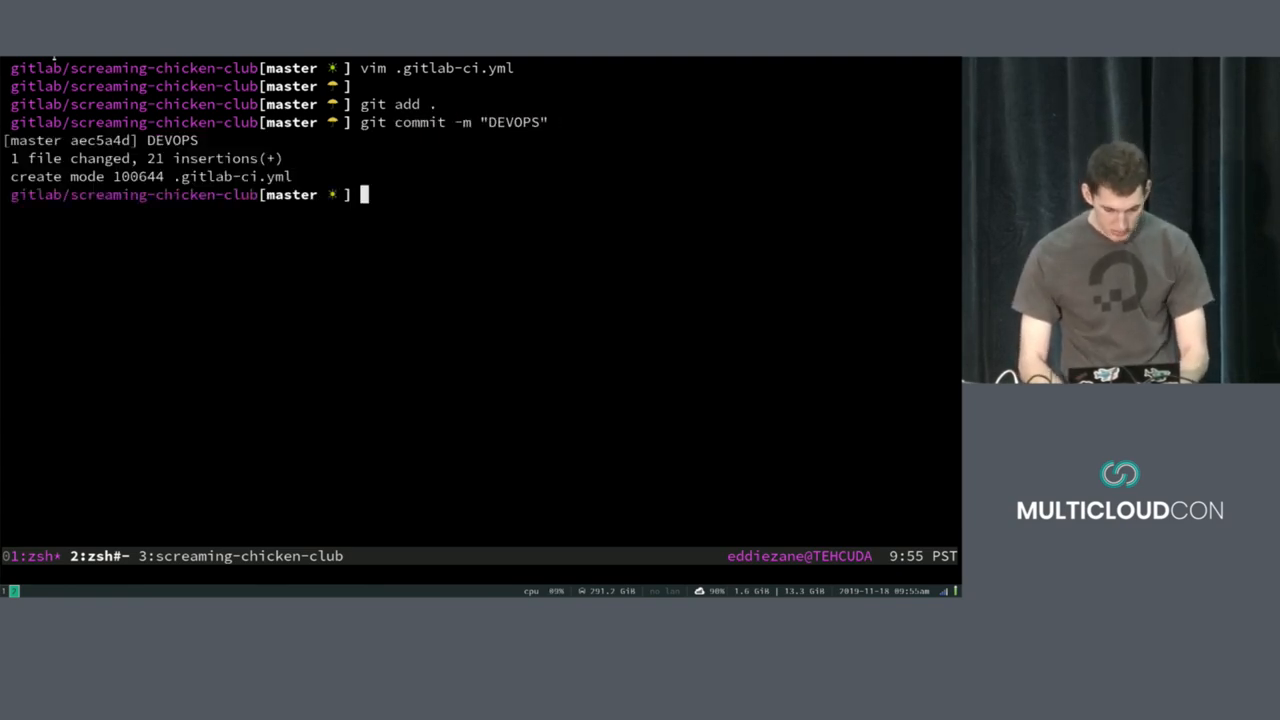
text(git push origin master)
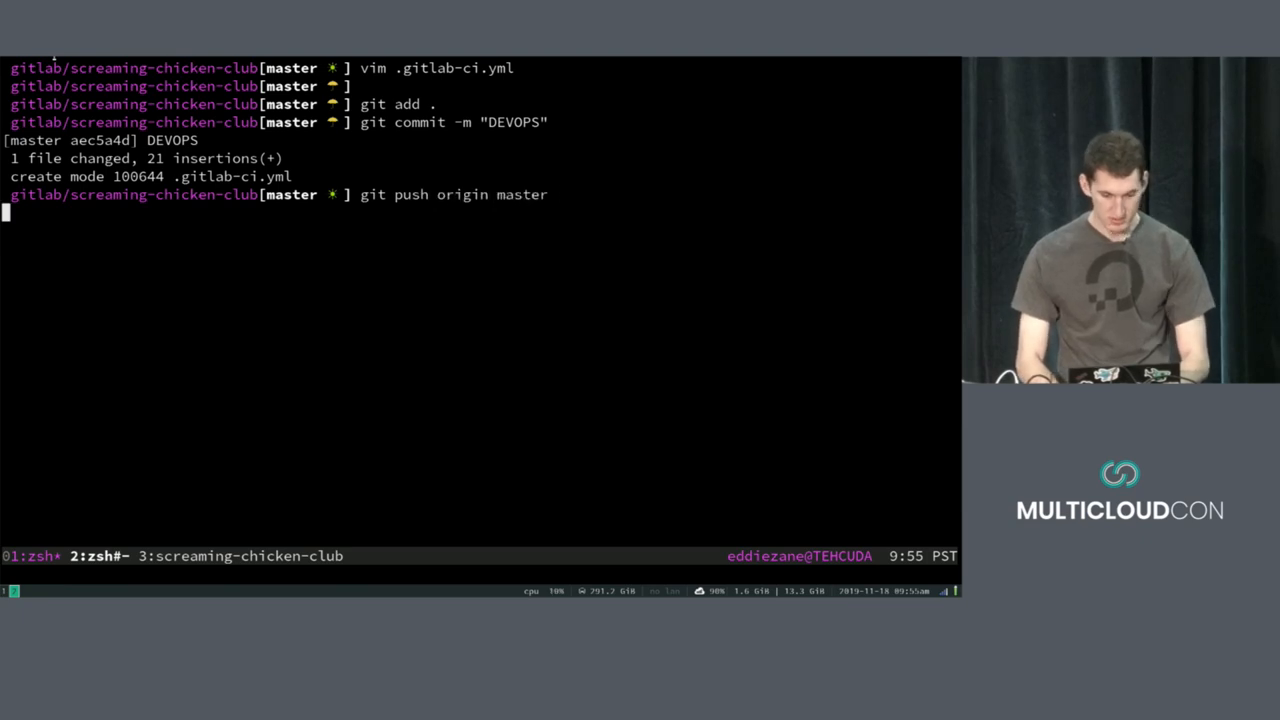
key(Return)
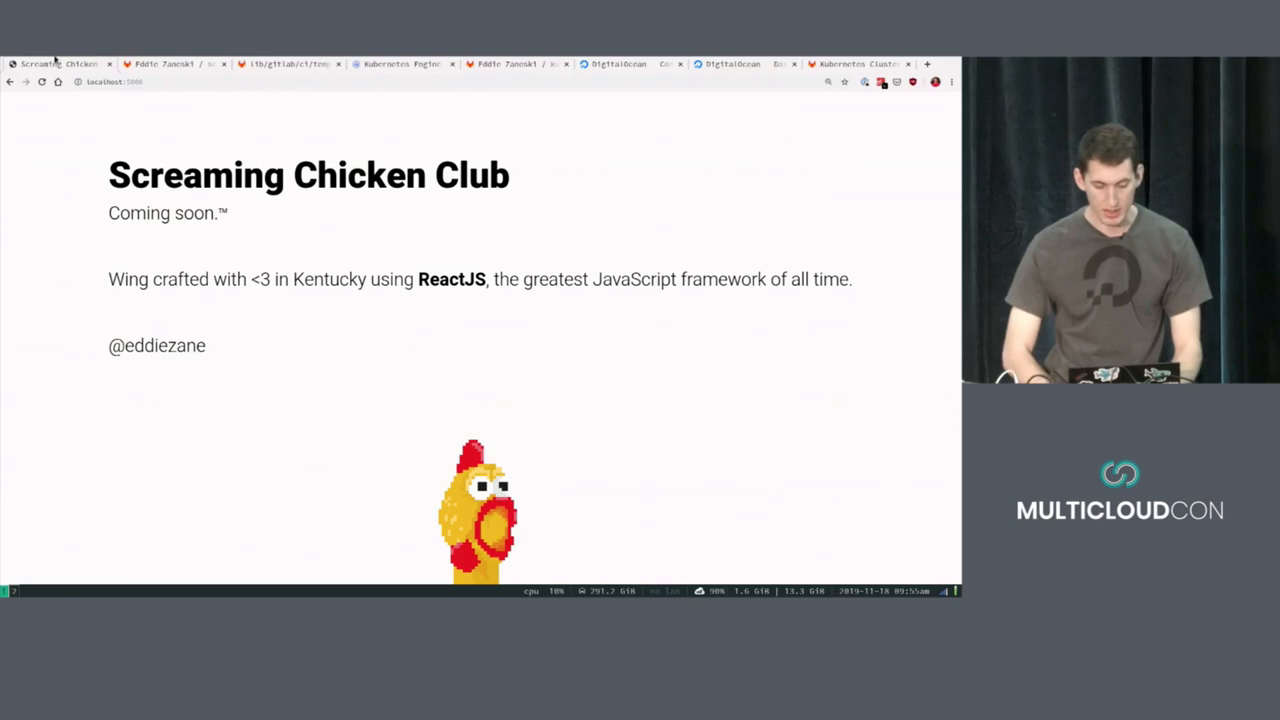
View the running build job's log in the DEVOPS commit's pipeline.
click(170, 64)
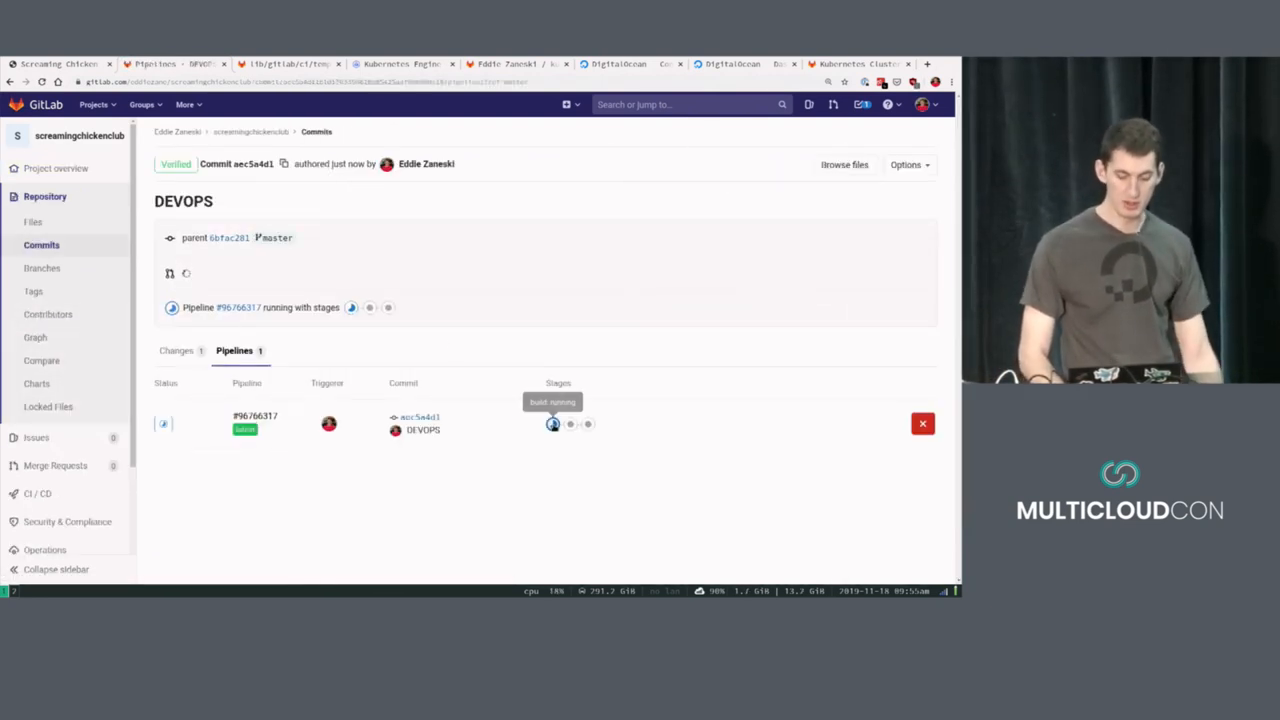
click(552, 424)
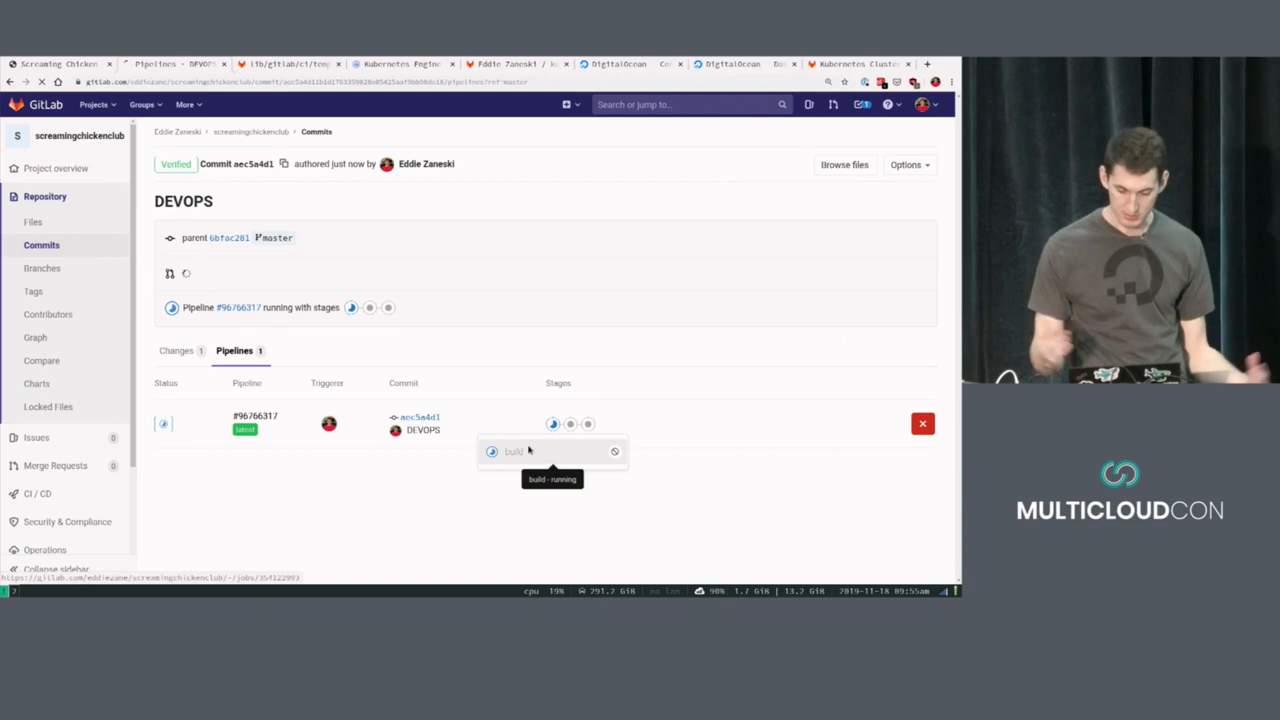
click(512, 452)
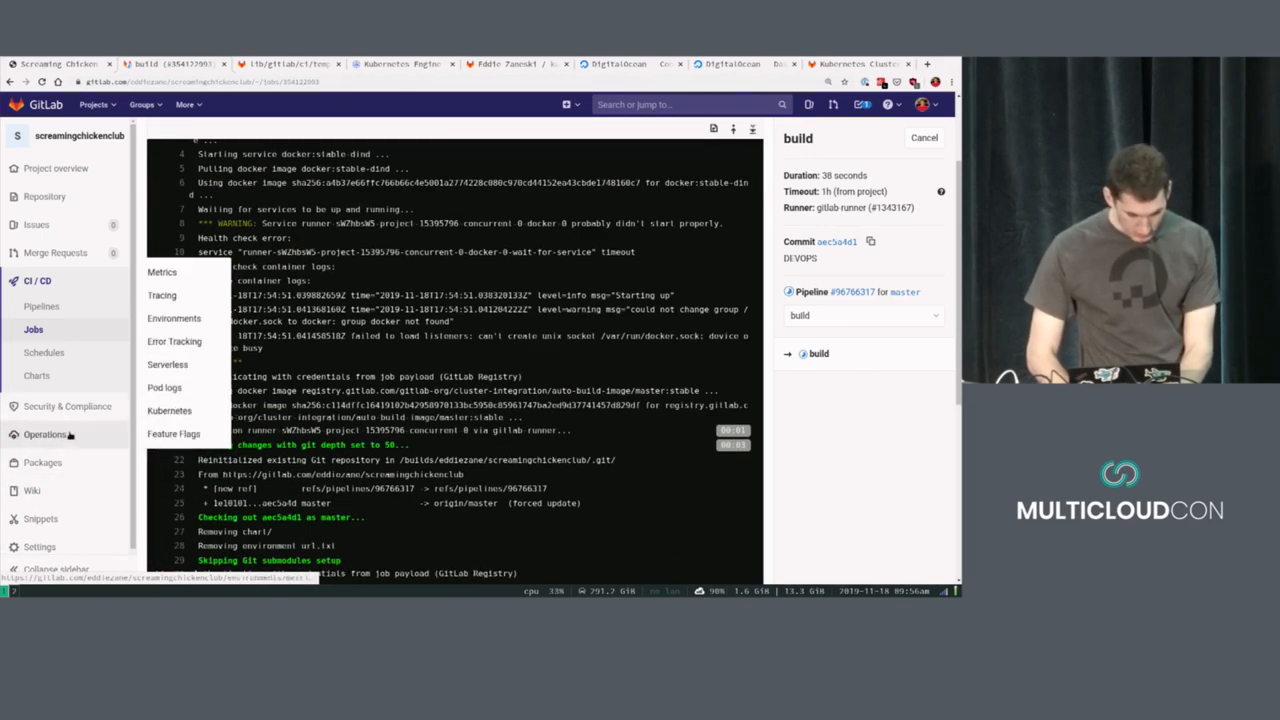
Go to the project's Environments to reach the staging job's log.
click(174, 318)
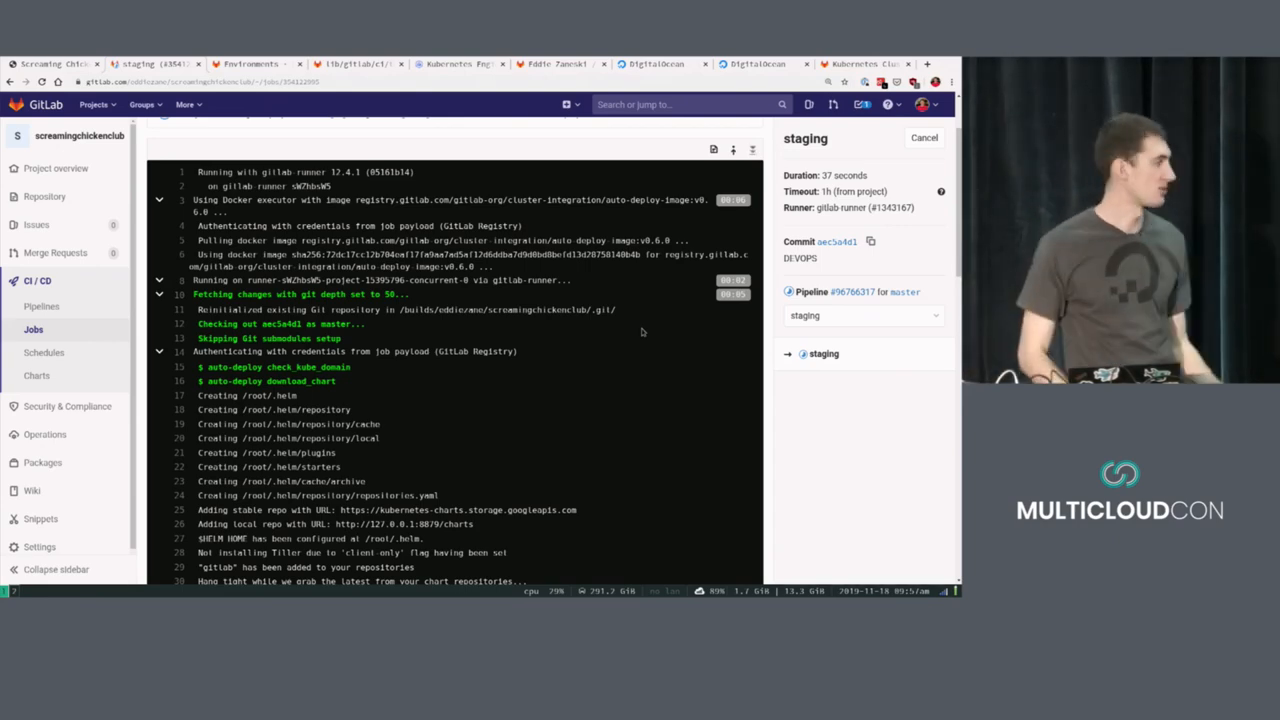
Select the staging app address at the end of the succeeded staging job log.
scroll(down, 3)
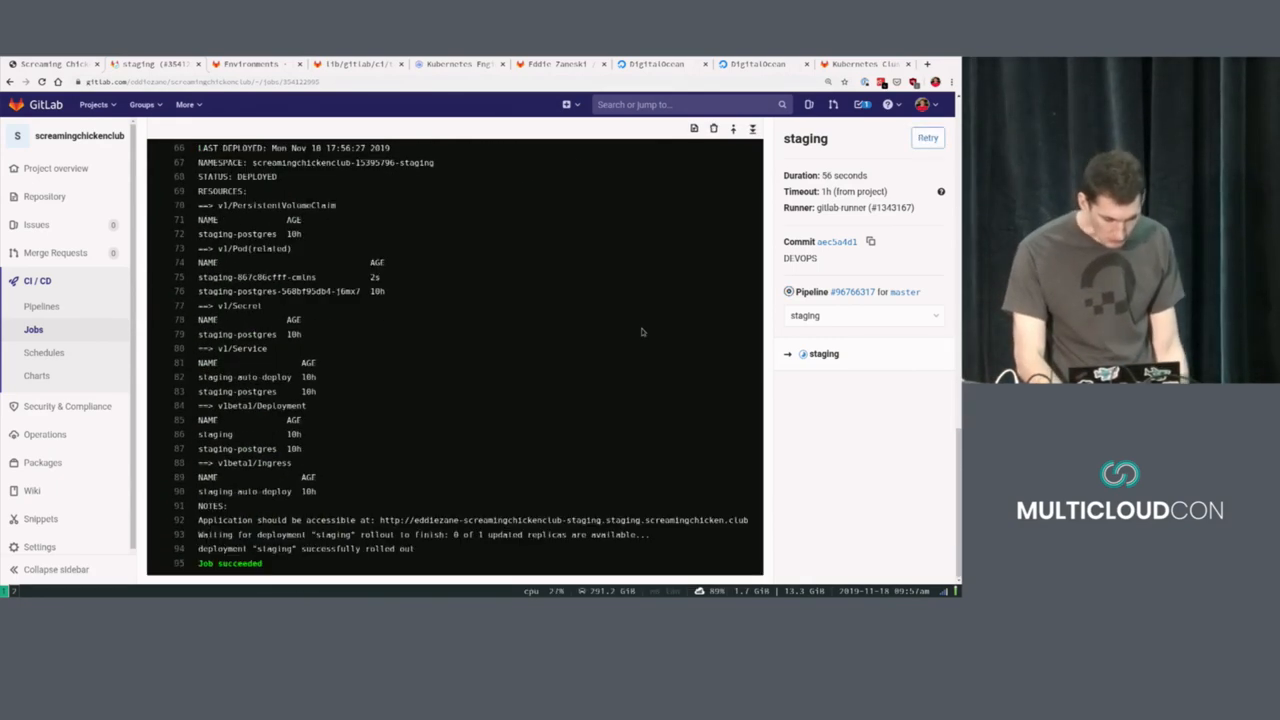
double_click(390, 520)
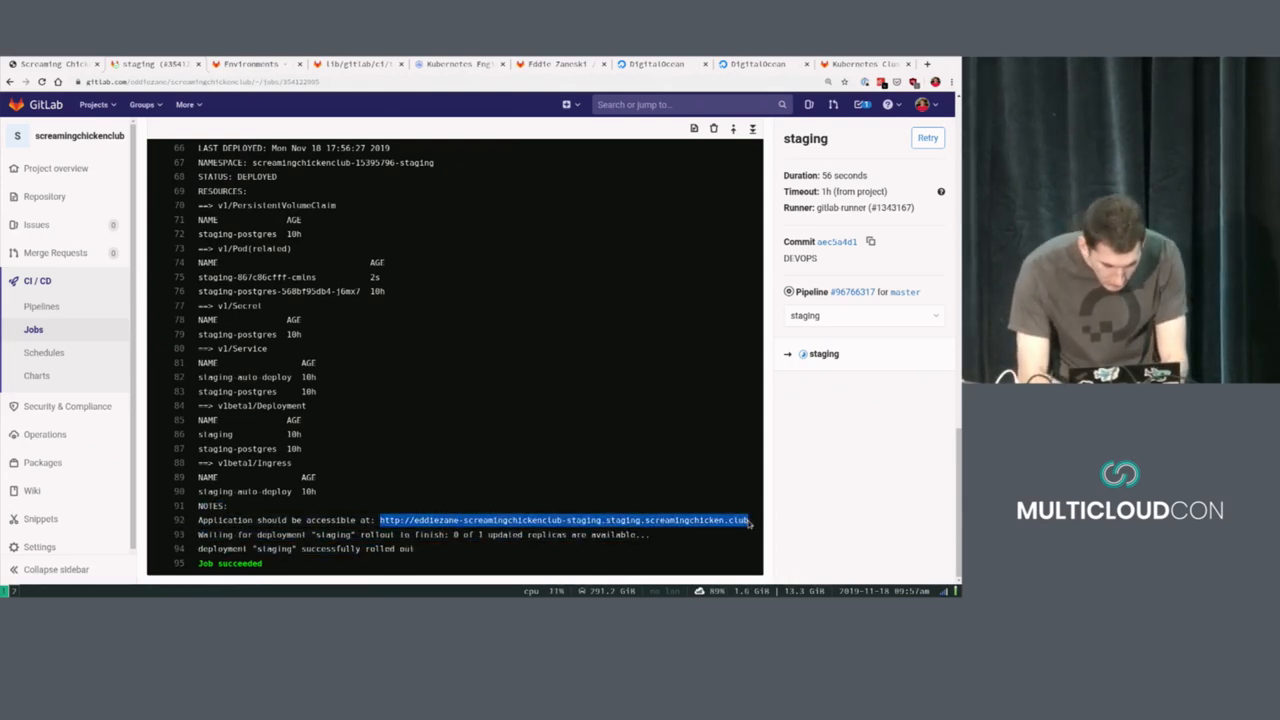
click(560, 520)
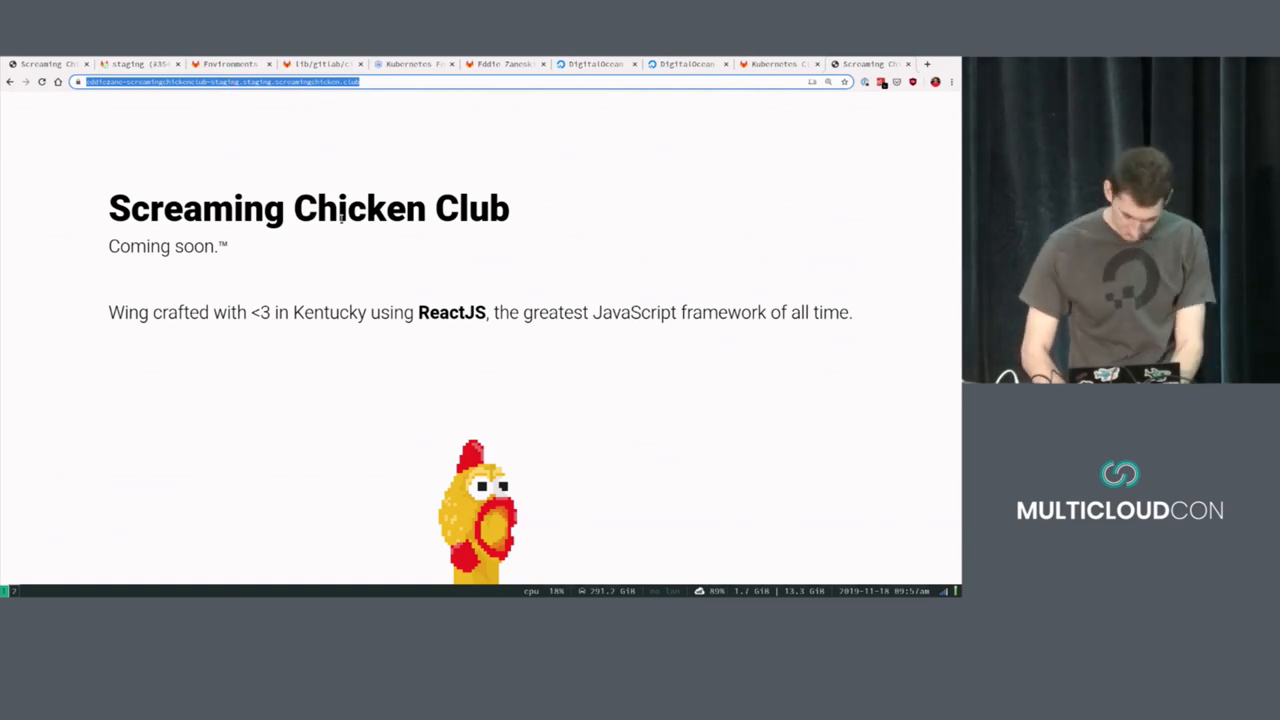
Return to the project's Environments page listing staging and production.
click(128, 62)
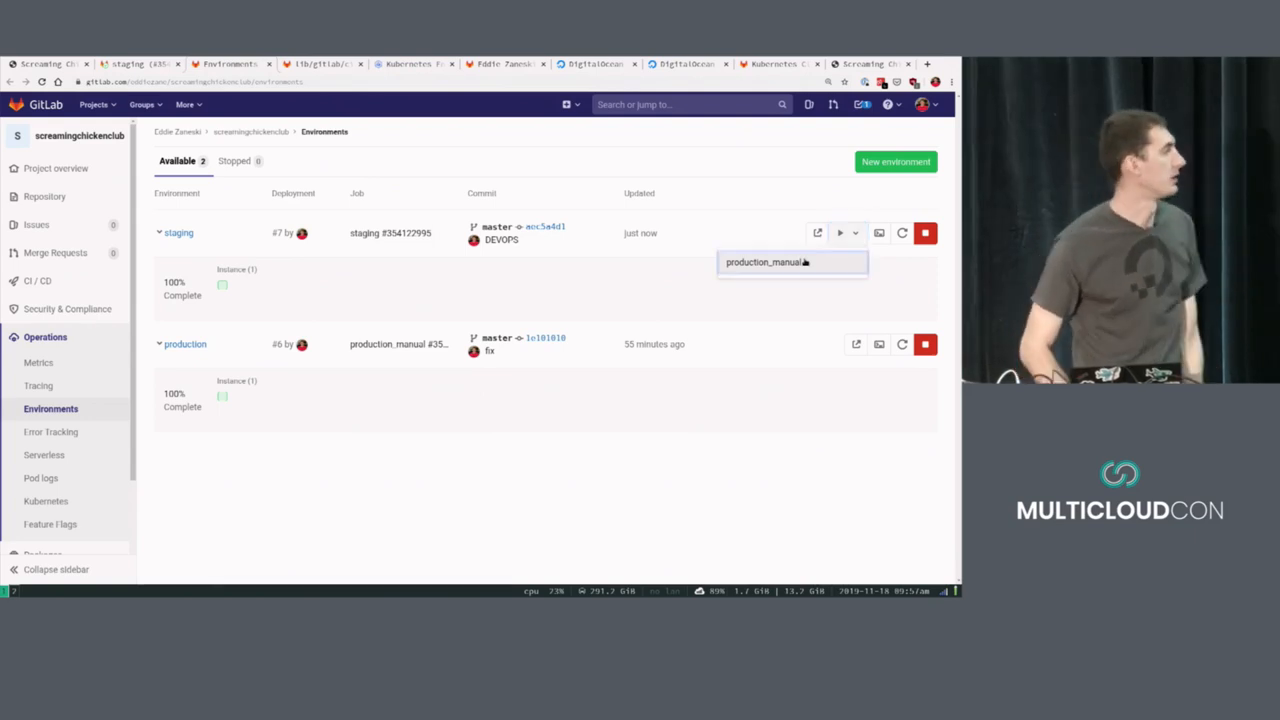
mouse_move(804, 264)
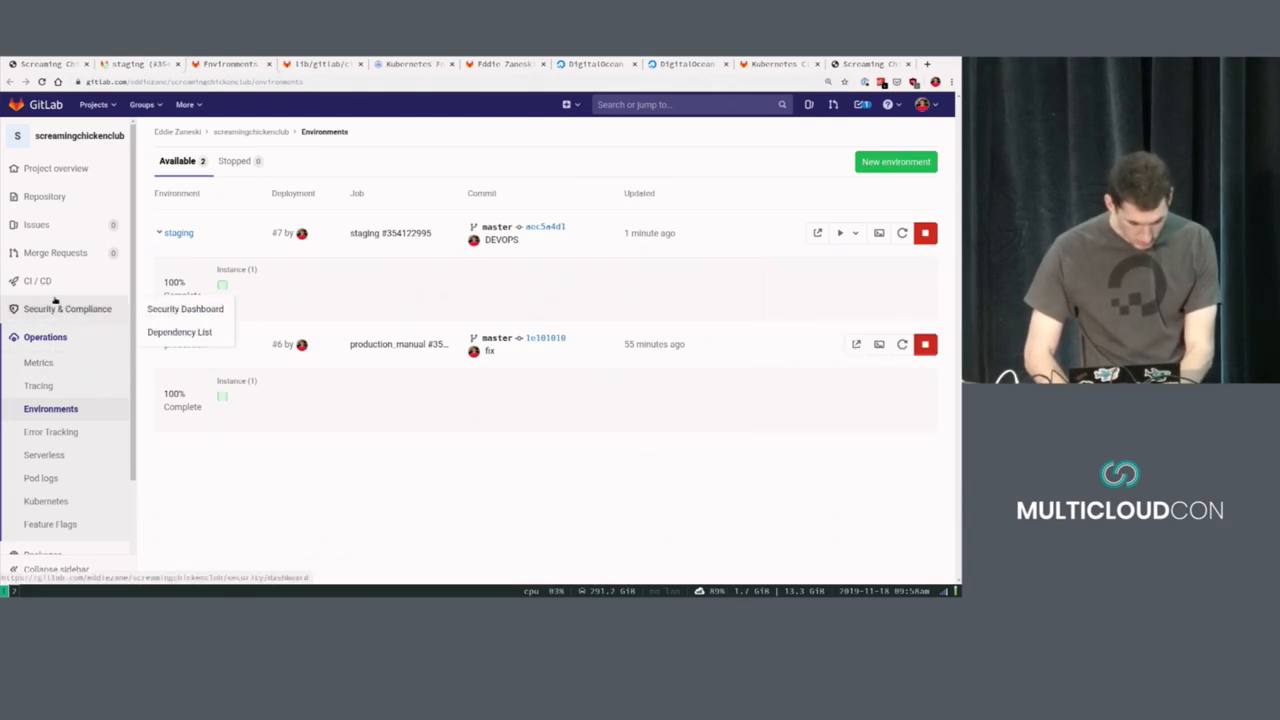
View the production_manual job's log showing the deployment rolled out.
click(42, 306)
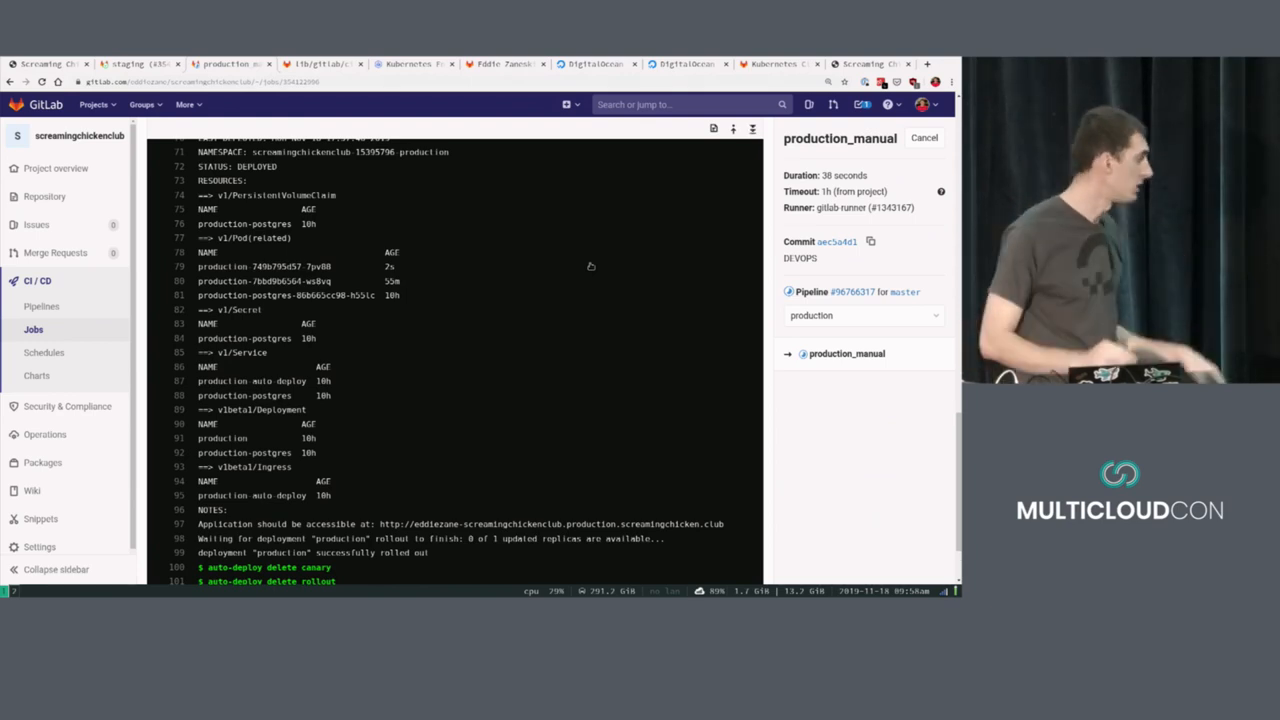
Visit the site at its production address from the end of the production_manual log.
scroll(down, 3)
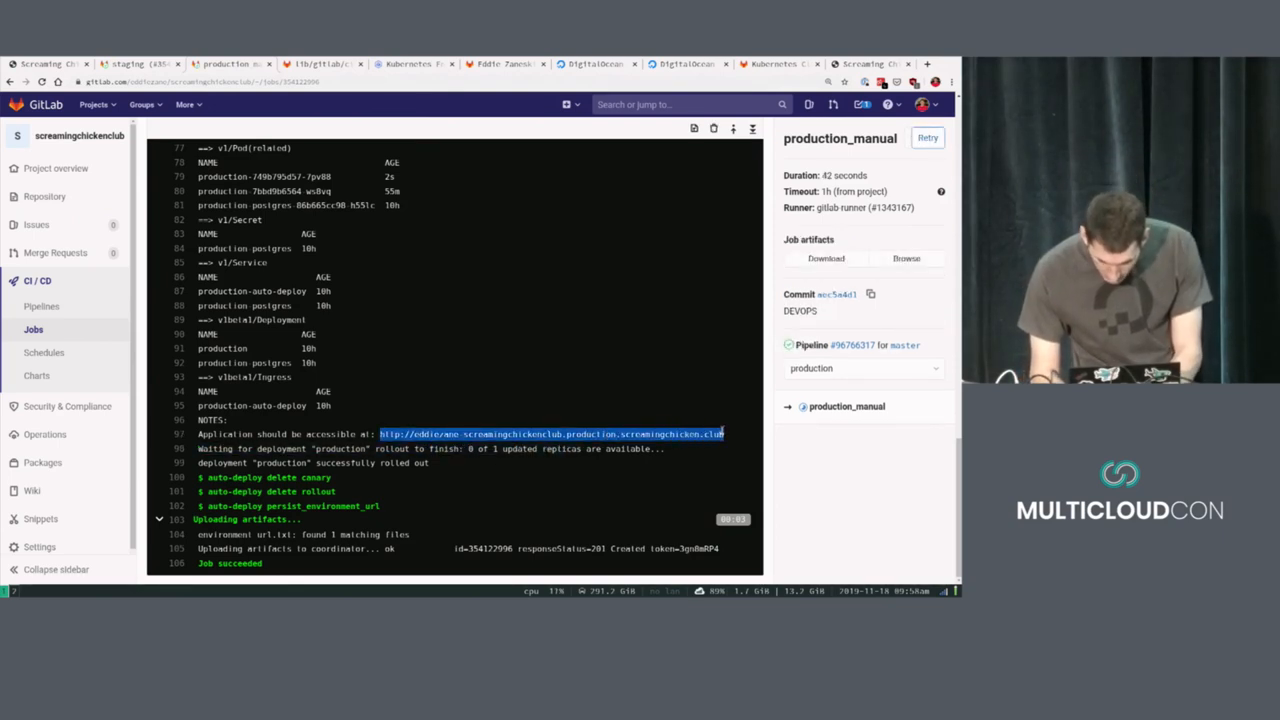
click(550, 432)
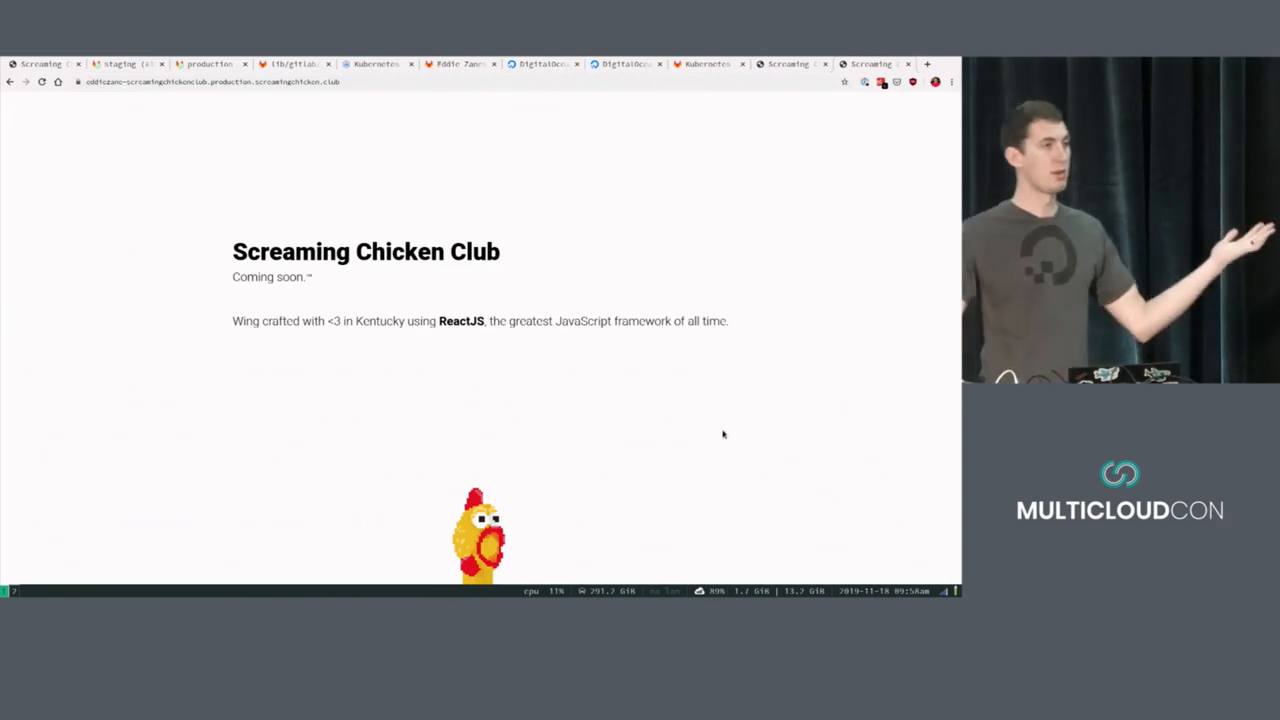